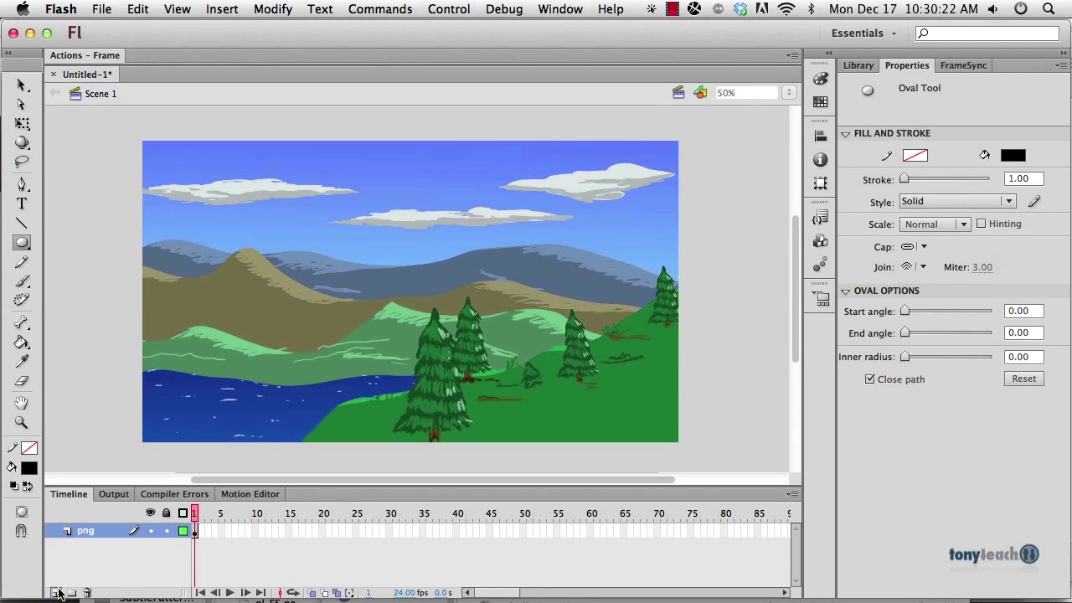
# - In Flash, add a layer for the black circle and set it as a mask over the landscape
pyautogui.click(57, 593)
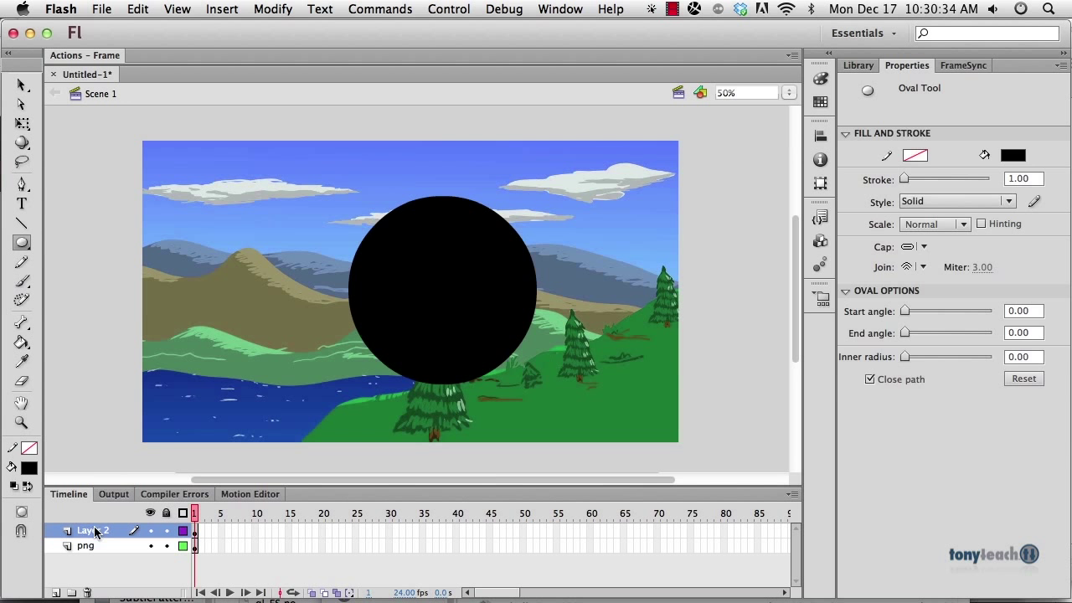
pyautogui.rightClick(84, 529)
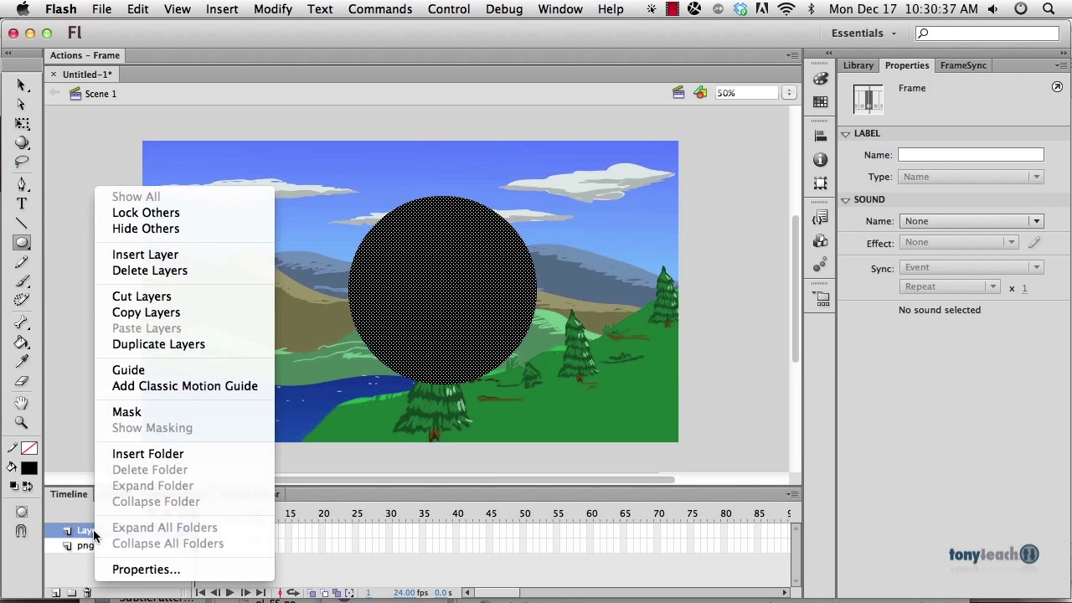
pyautogui.moveTo(151, 429)
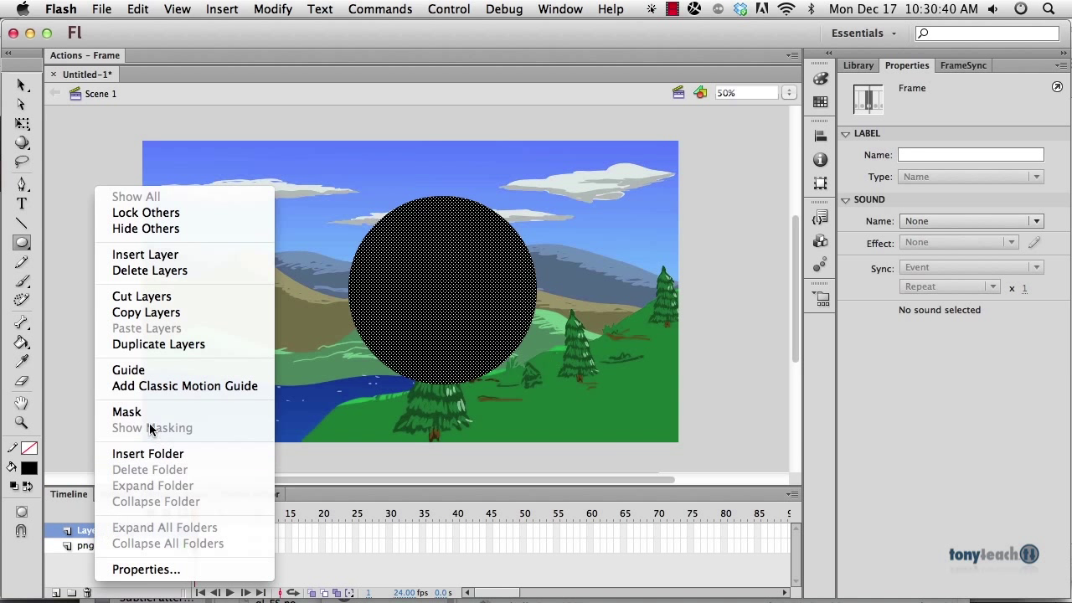
pyautogui.click(128, 412)
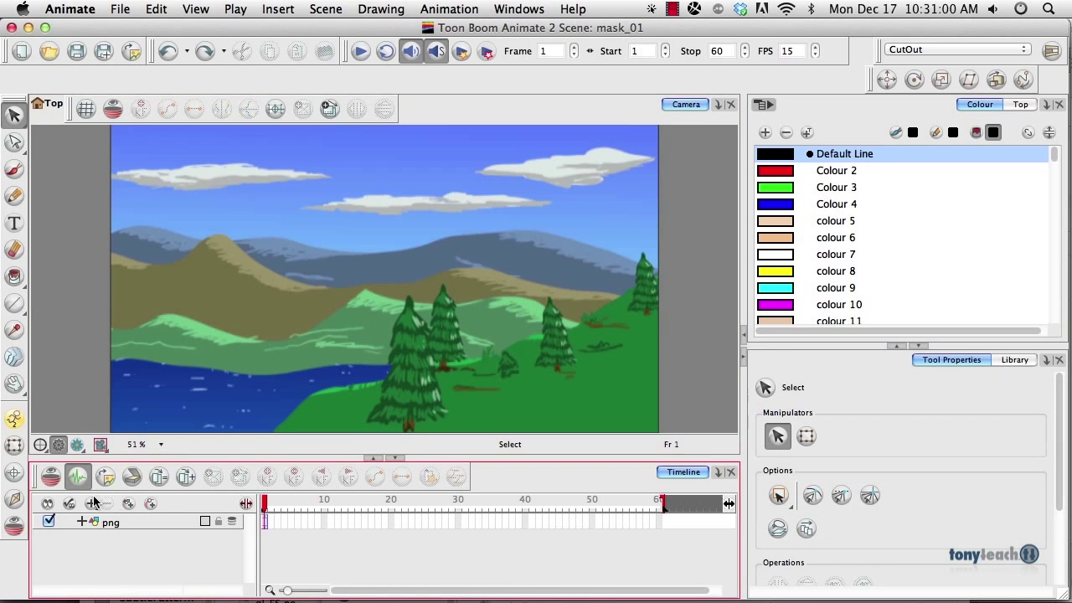
pyautogui.moveTo(128, 511)
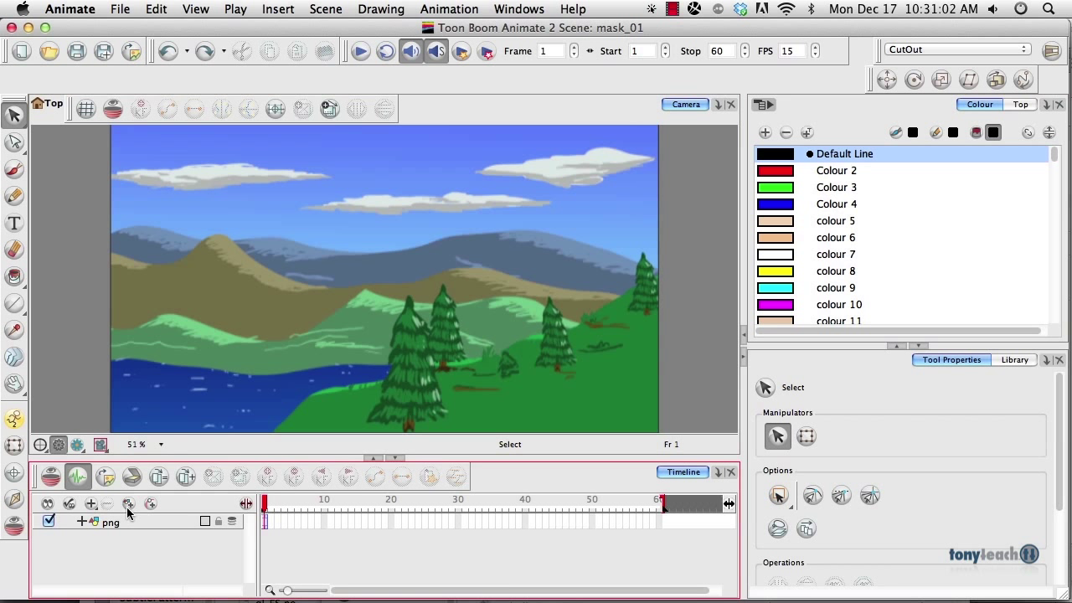
# - Add a drawing layer and draw a solid black filled circle over the middle of the landscape
pyautogui.click(69, 502)
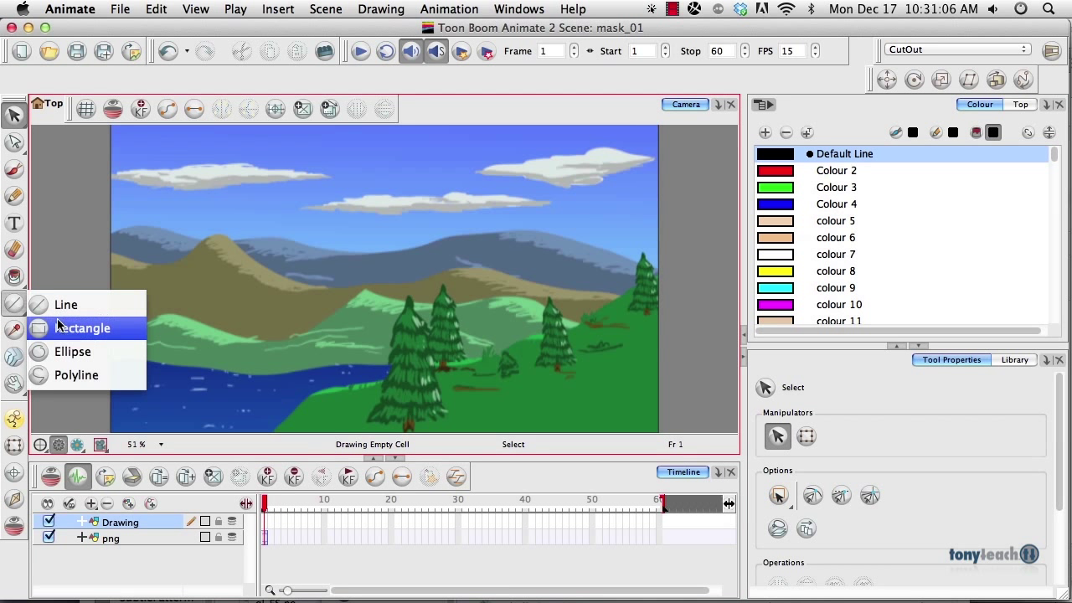
pyautogui.click(73, 352)
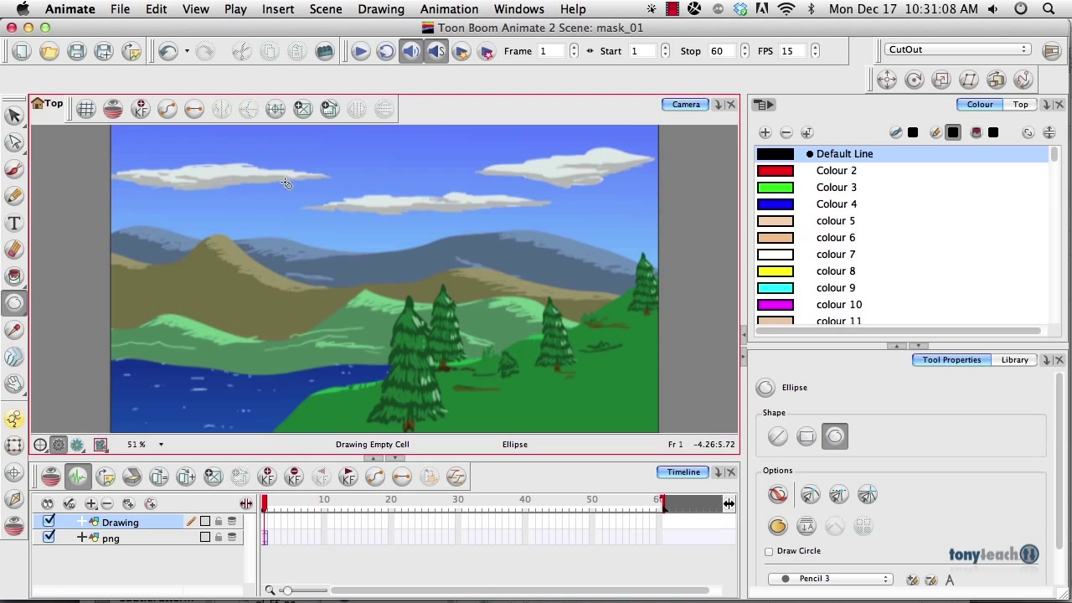
pyautogui.moveTo(287, 182); pyautogui.dragTo(469, 372)
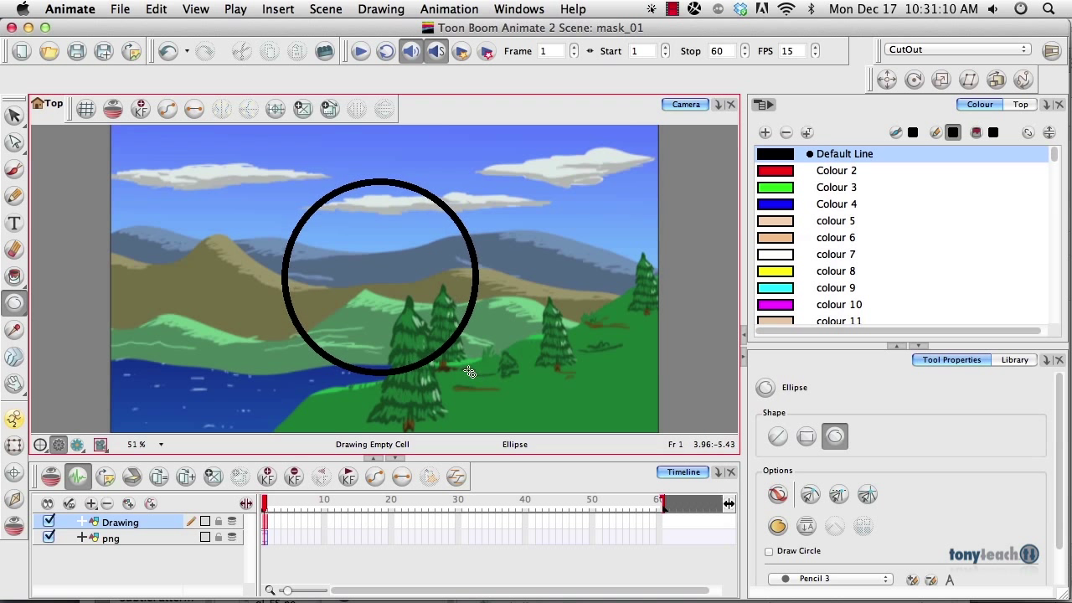
pyautogui.click(13, 274)
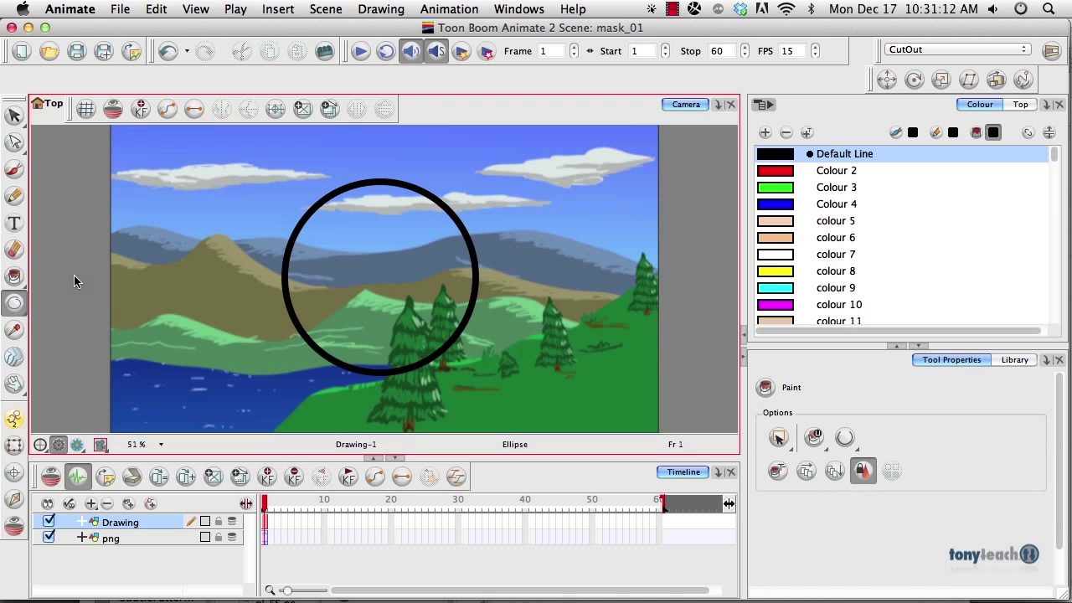
pyautogui.click(13, 276)
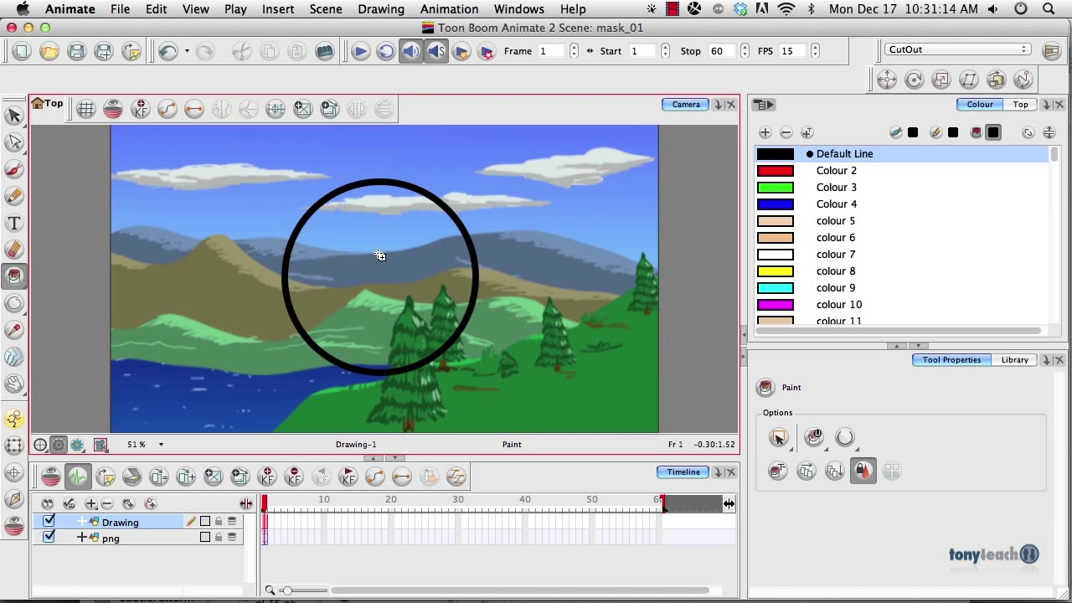
pyautogui.click(379, 255)
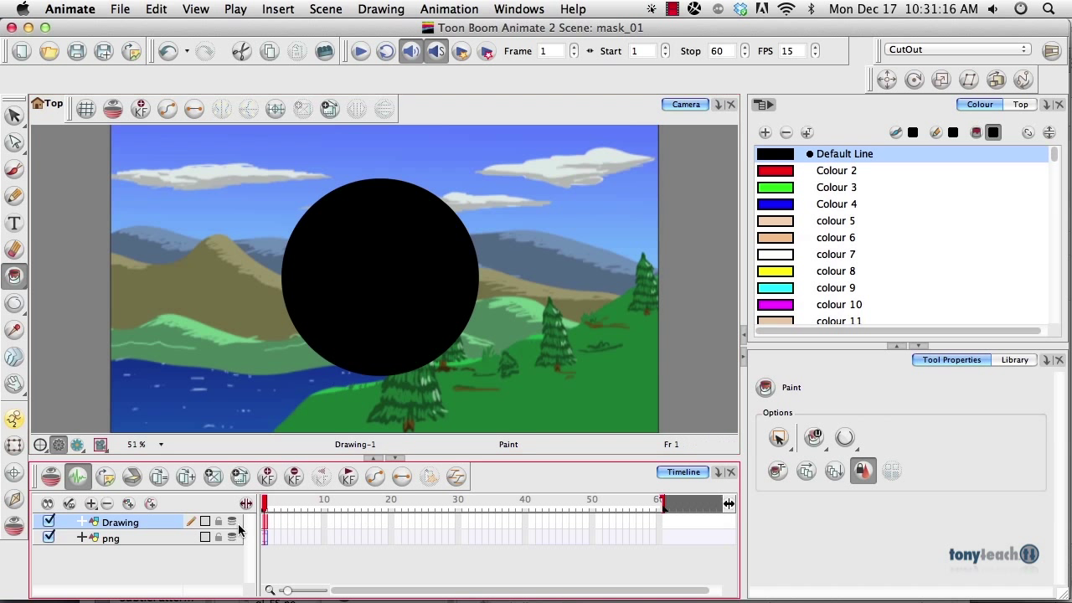
# - Rename the new drawing layer to circle_mask
pyautogui.doubleClick(120, 523)
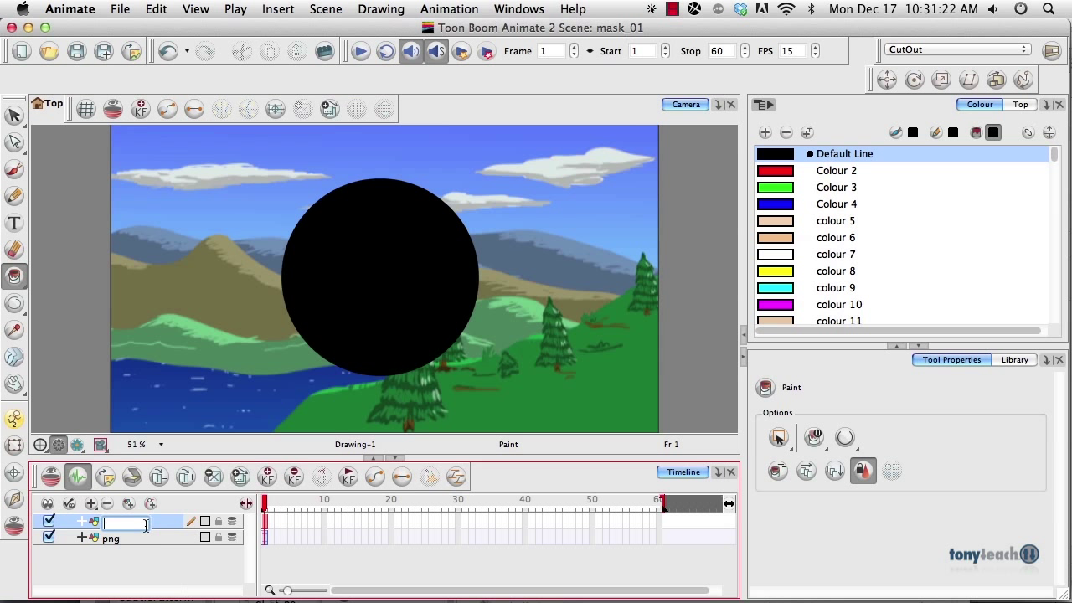
pyautogui.write('circle_mask')
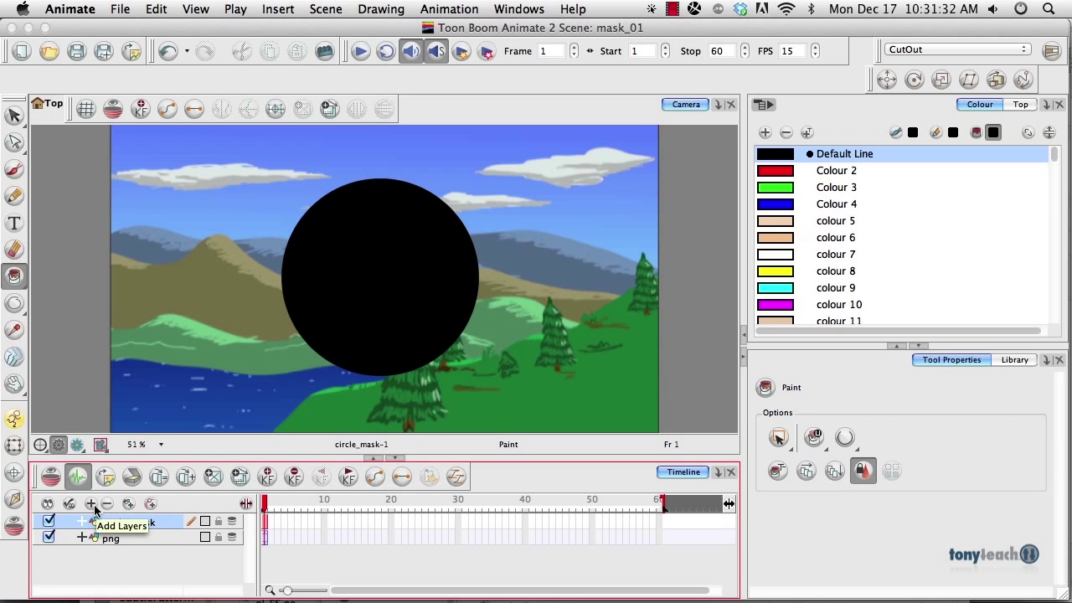
# - Add a Mask layer and nest circle_mask and the png landscape beneath it
pyautogui.click(92, 502)
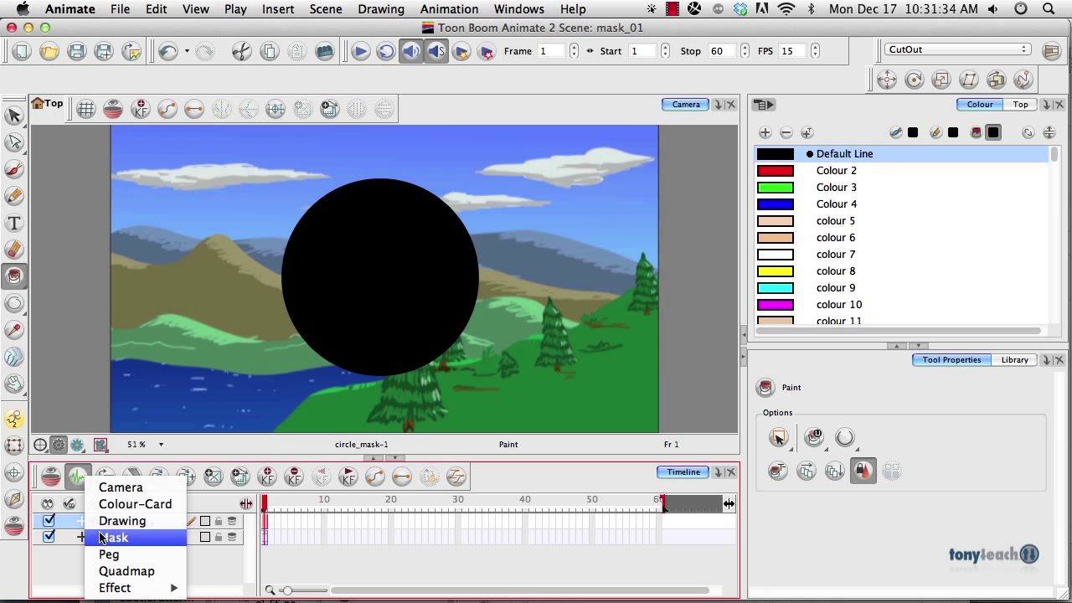
pyautogui.click(114, 535)
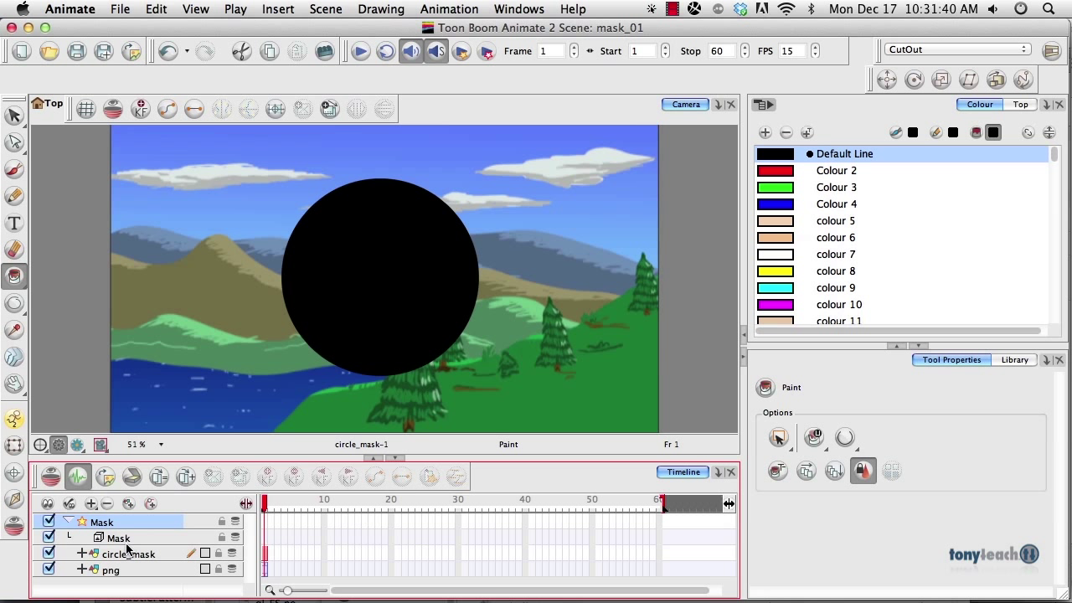
pyautogui.click(111, 569)
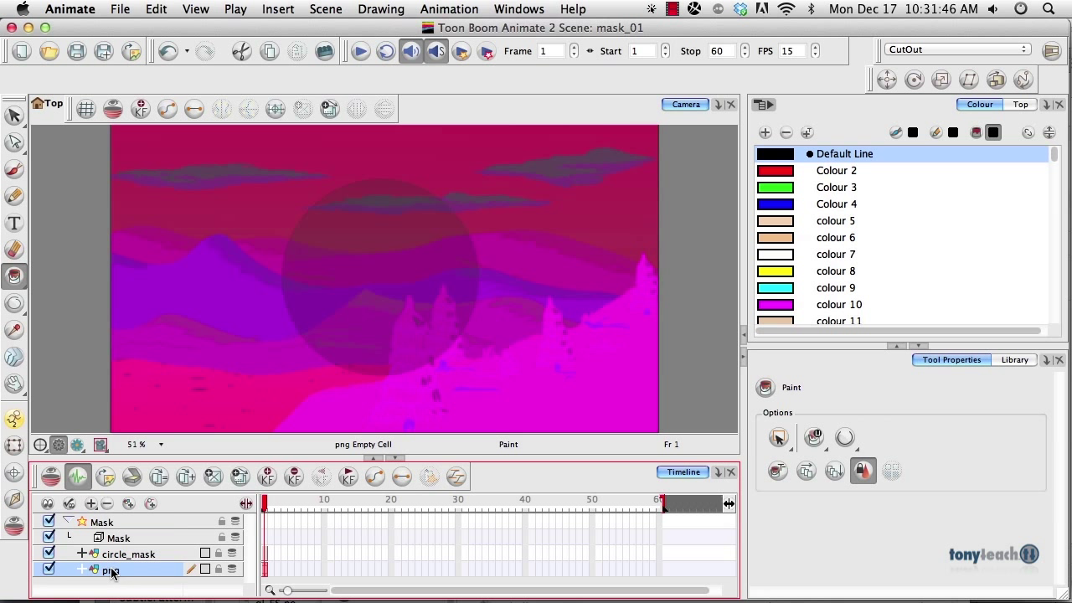
pyautogui.moveTo(114, 573)
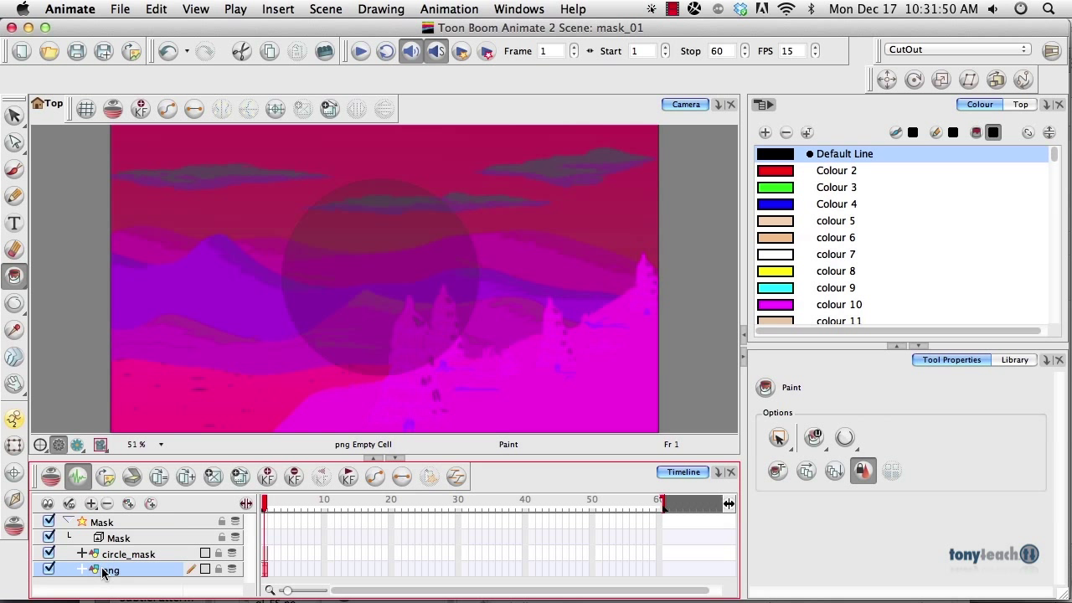
pyautogui.moveTo(107, 576)
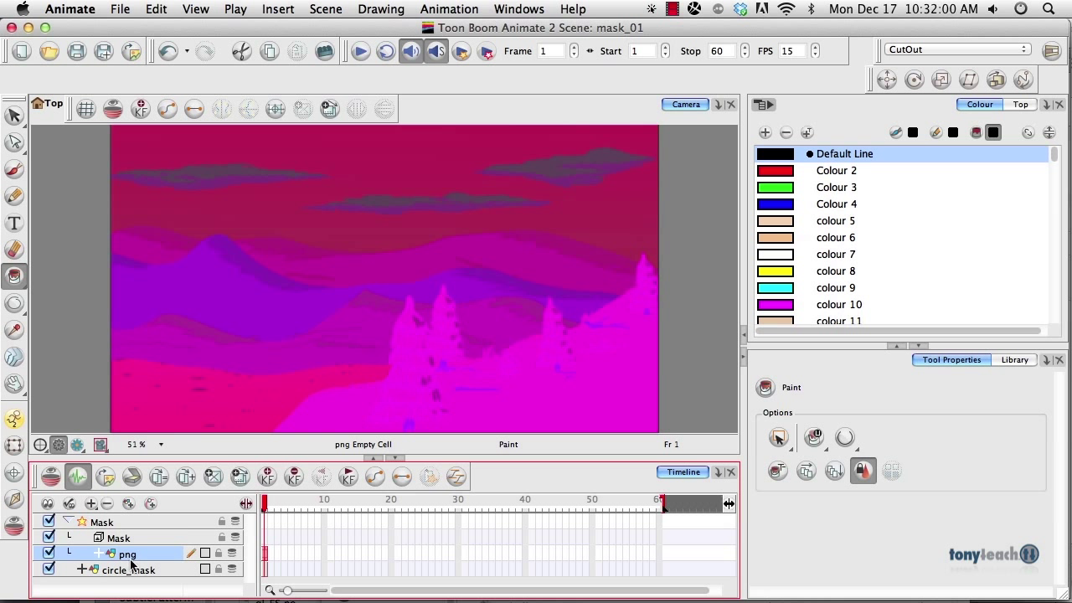
pyautogui.click(129, 570)
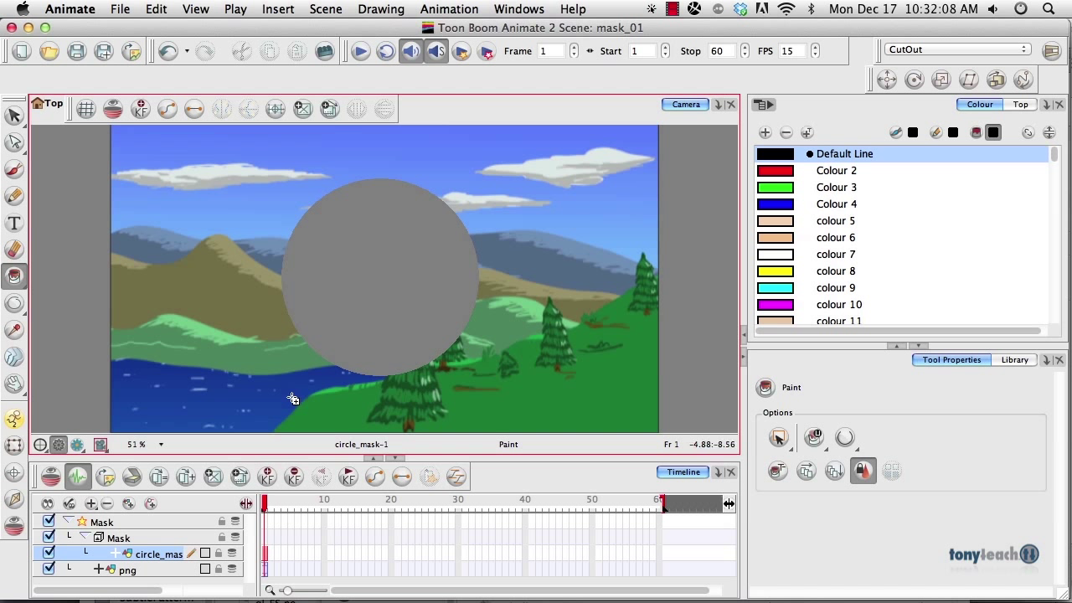
pyautogui.moveTo(382, 381)
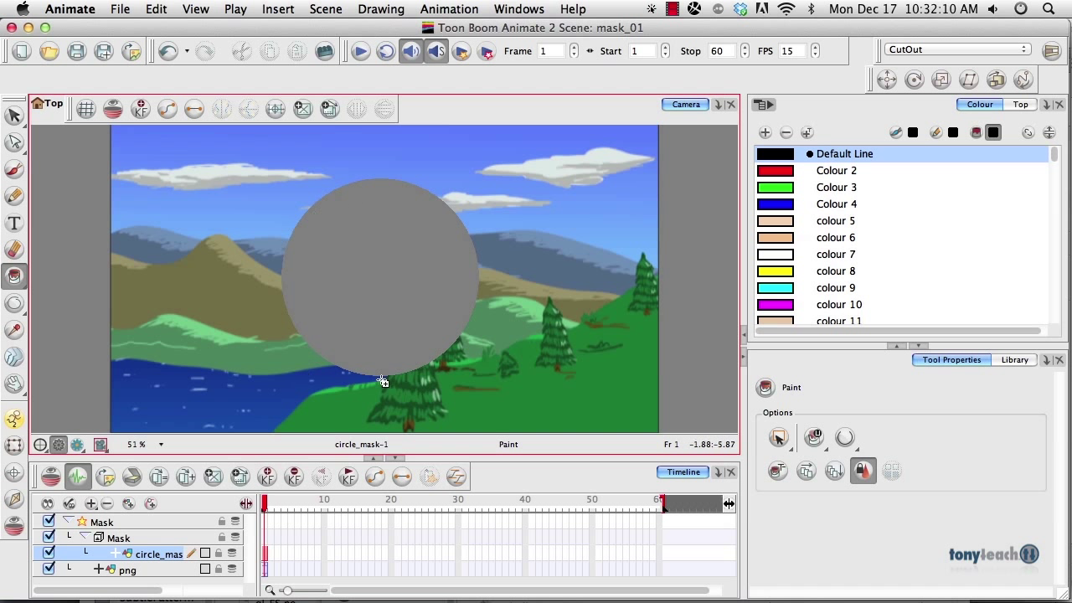
pyautogui.moveTo(348, 338)
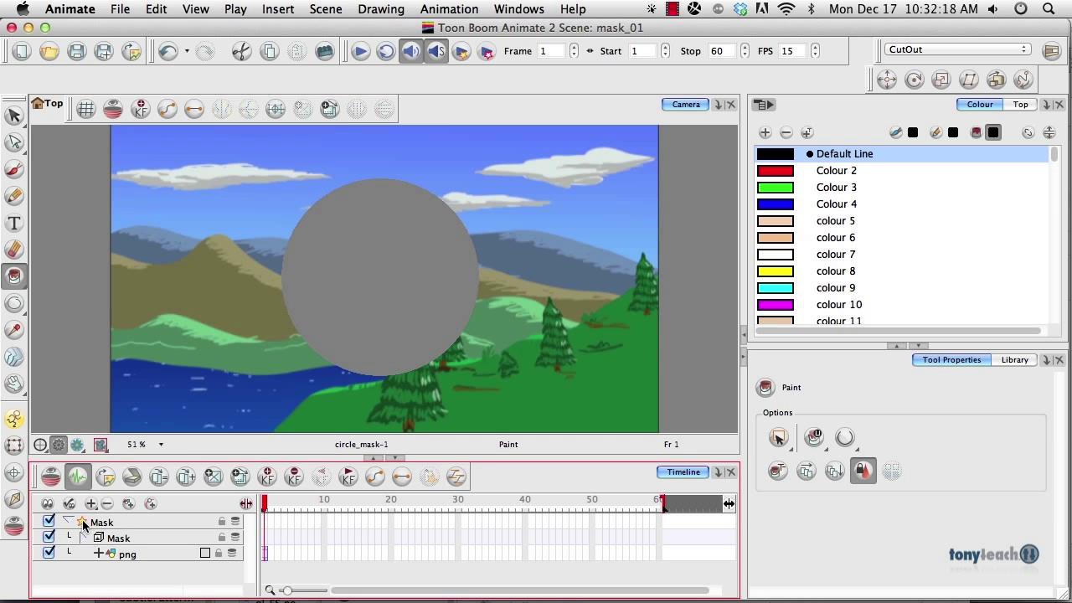
# - Set the Mask layer to Inverted in its Layer Properties so the circle is cut out
pyautogui.doubleClick(100, 521)
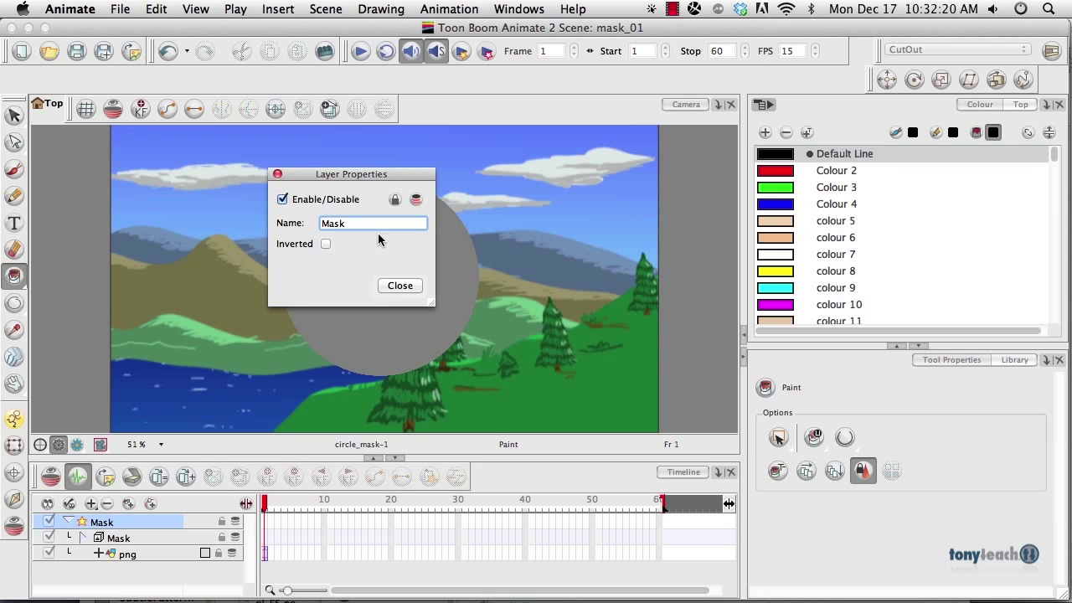
pyautogui.moveTo(352, 172); pyautogui.dragTo(630, 181)
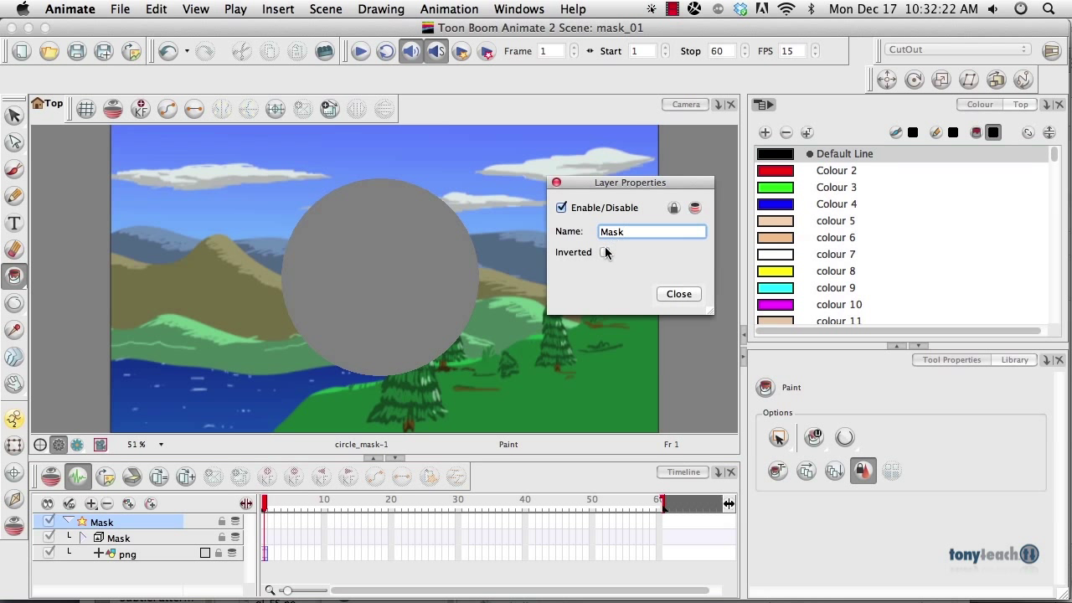
pyautogui.click(603, 251)
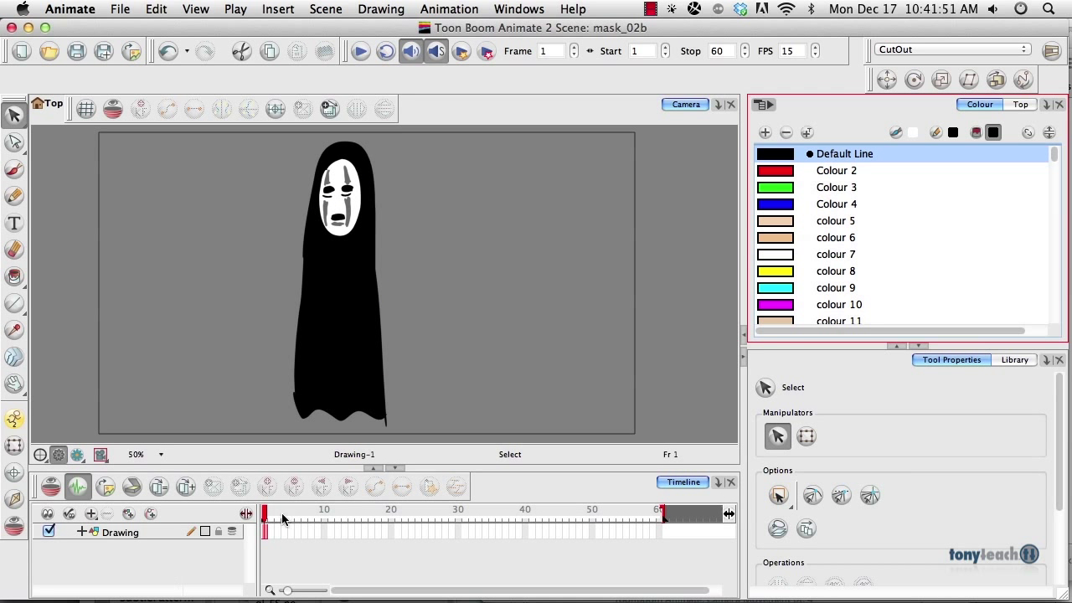
pyautogui.moveTo(365, 291)
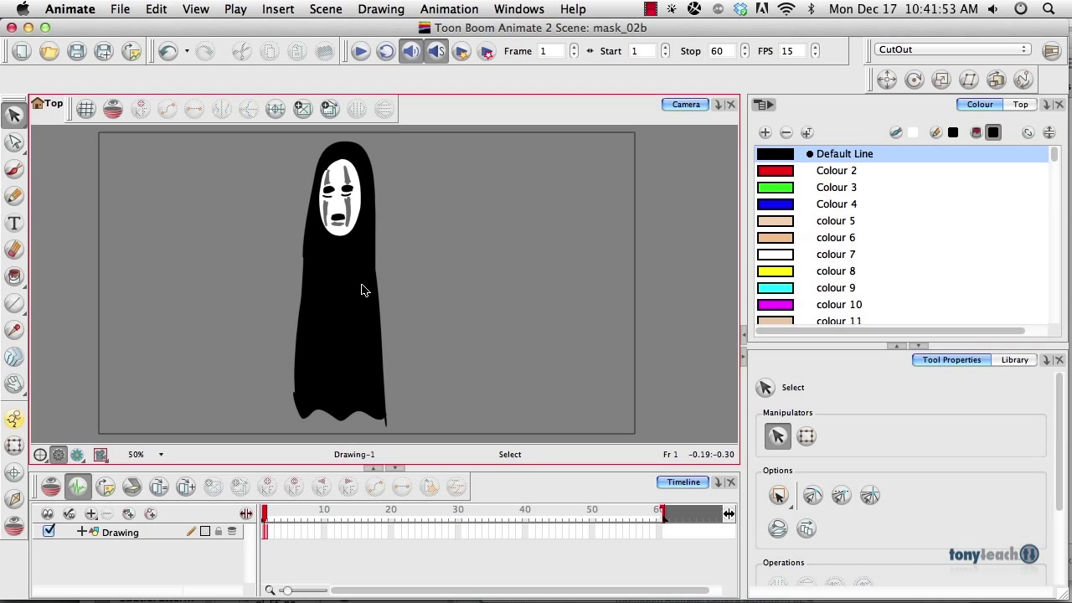
pyautogui.moveTo(348, 412)
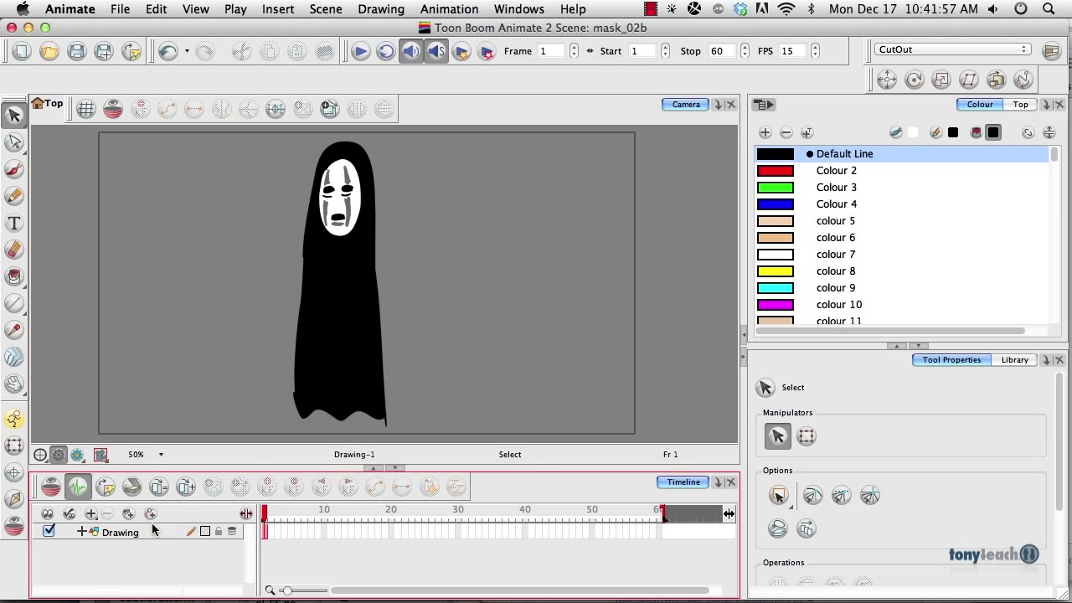
pyautogui.moveTo(131, 521)
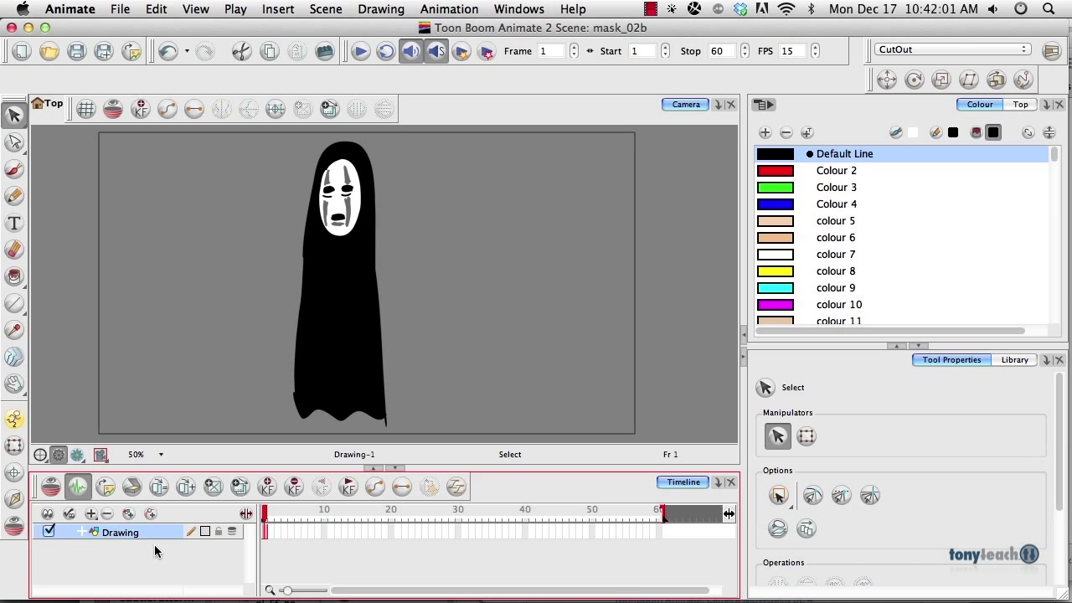
# - Rename the figure's layer to sketch and add an empty drawing layer above it
pyautogui.doubleClick(121, 533)
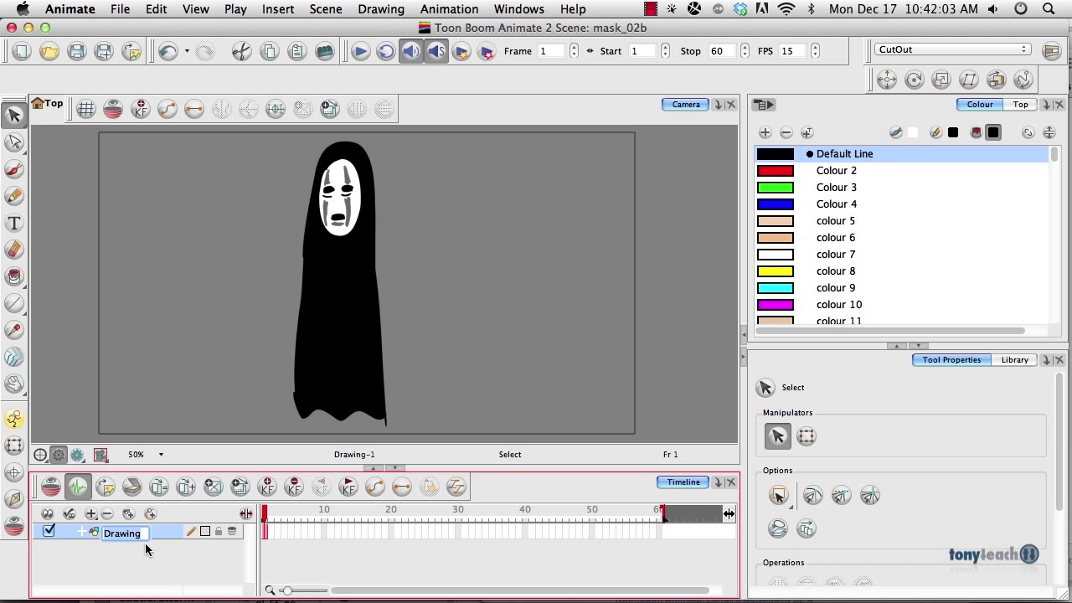
pyautogui.write('sketch')
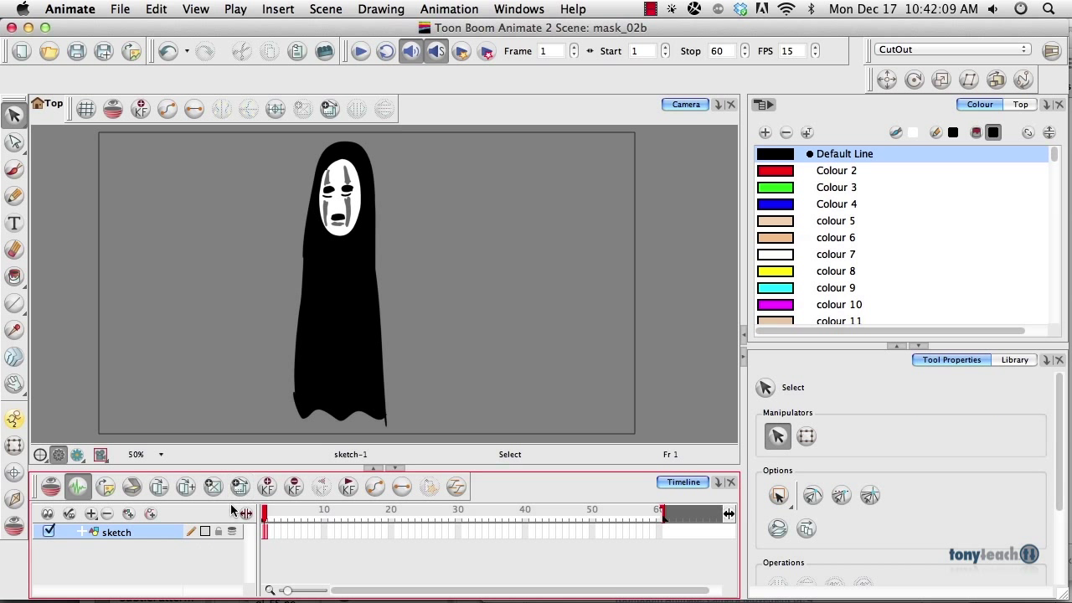
pyautogui.moveTo(134, 519)
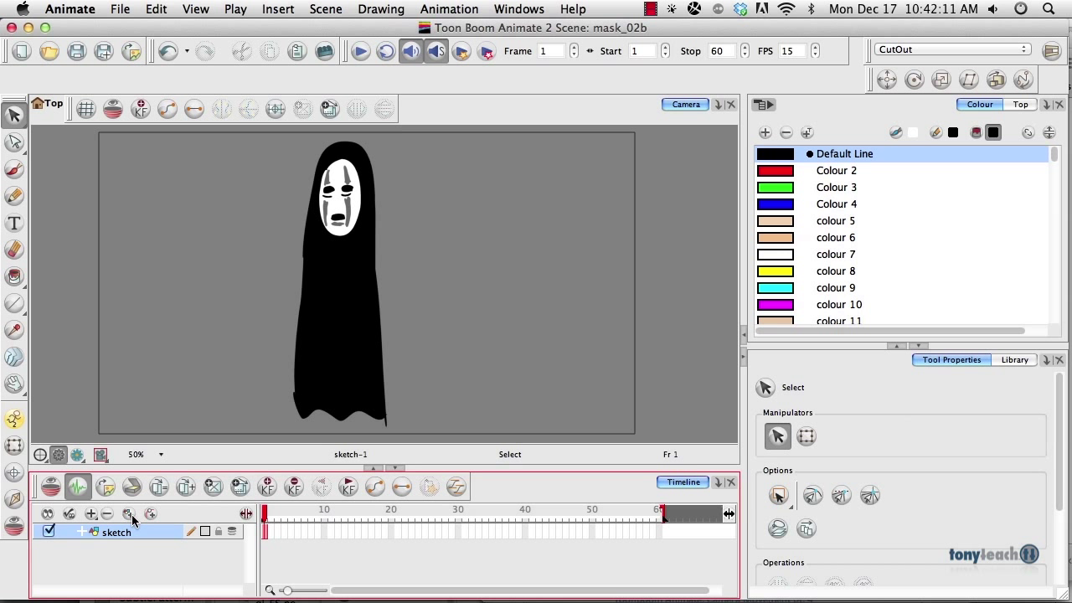
pyautogui.moveTo(127, 512)
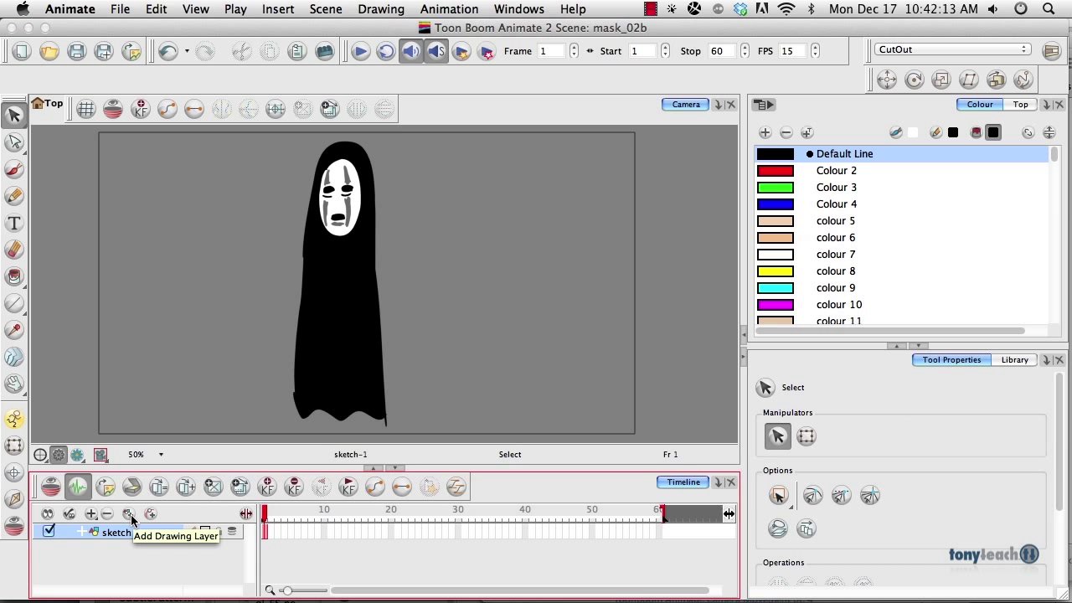
pyautogui.click(127, 513)
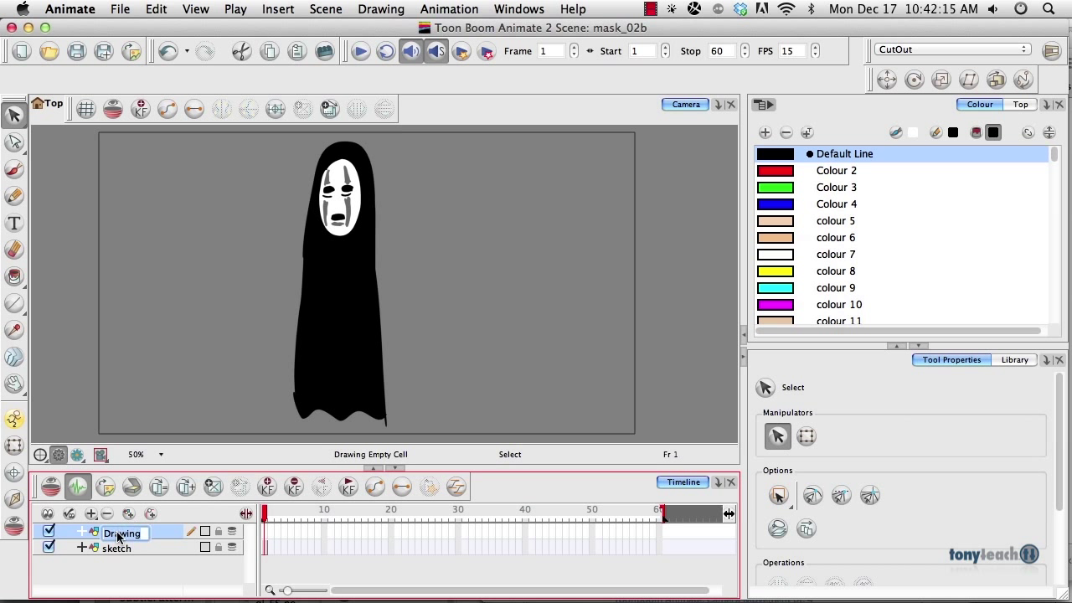
pyautogui.moveTo(141, 552)
pyautogui.write('gradient_msk')
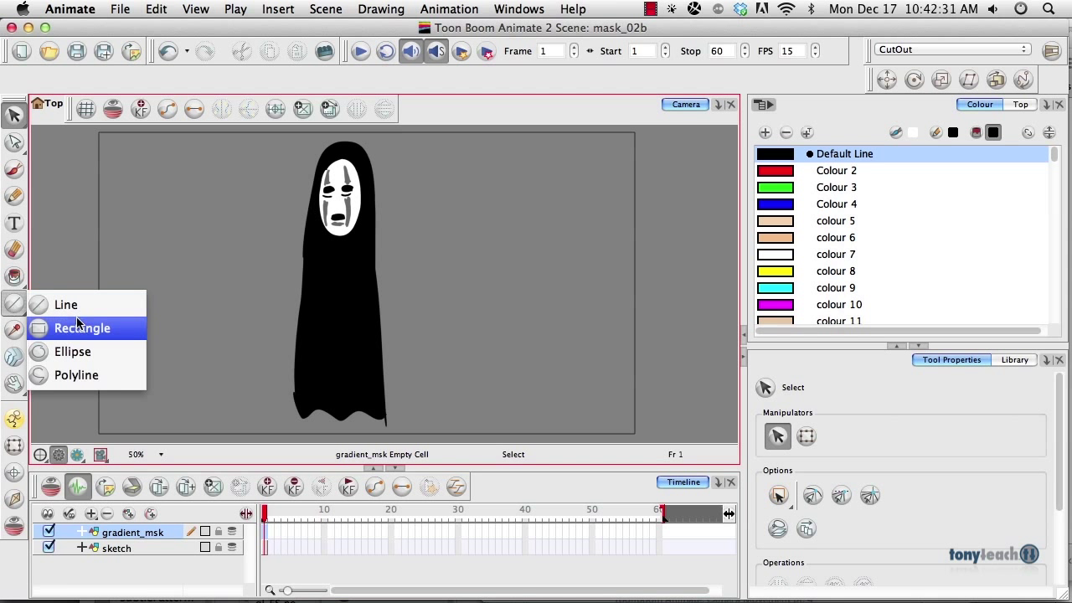
# - Draw a rectangle outline enclosing the whole hooded figure with the Rectangle tool
pyautogui.click(83, 326)
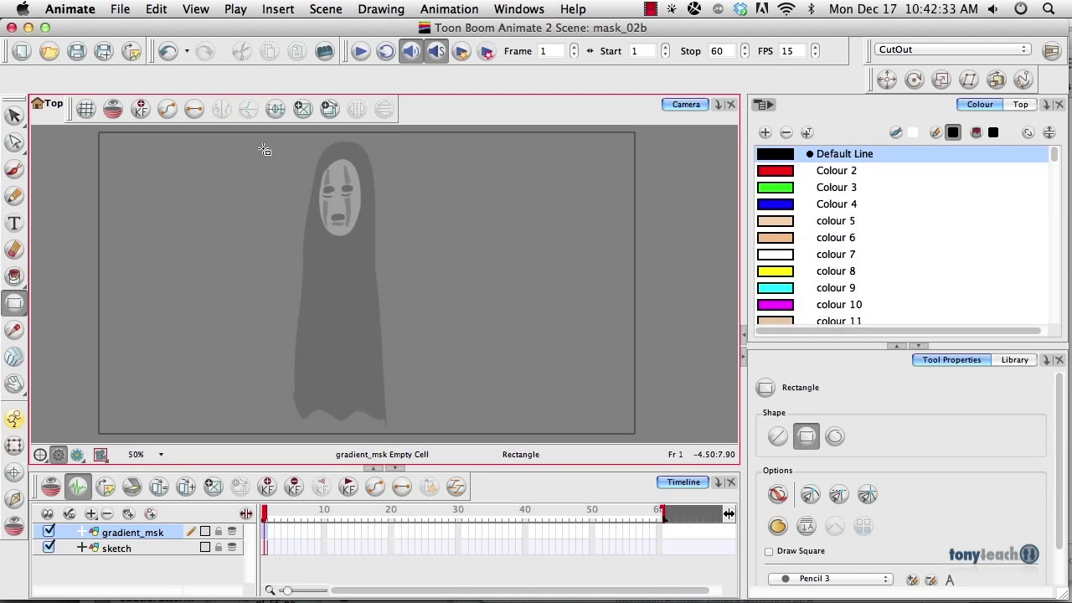
pyautogui.moveTo(265, 149); pyautogui.dragTo(425, 424)
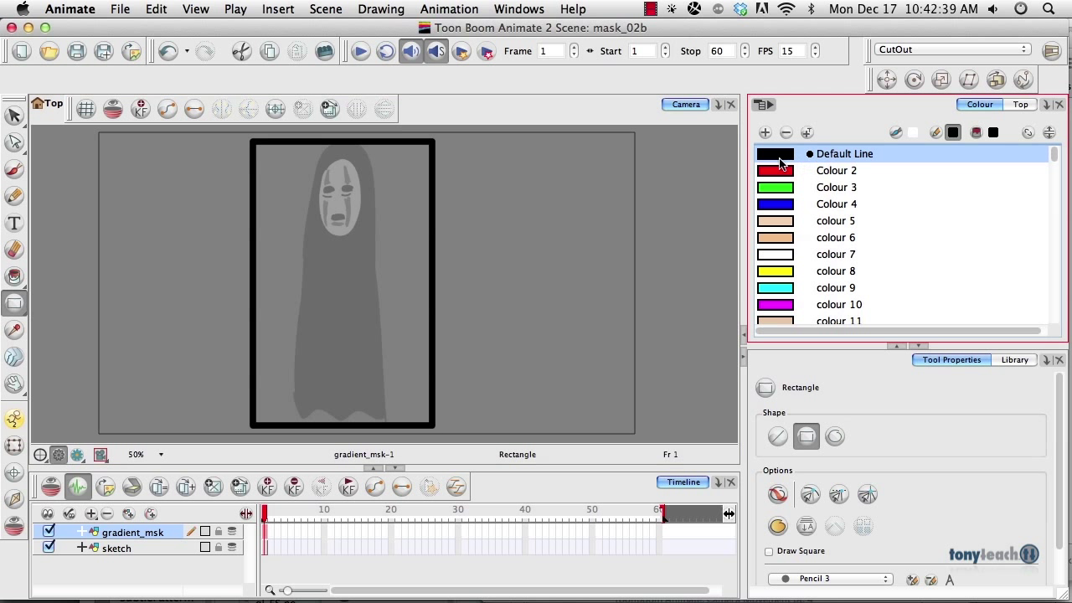
pyautogui.moveTo(765, 133)
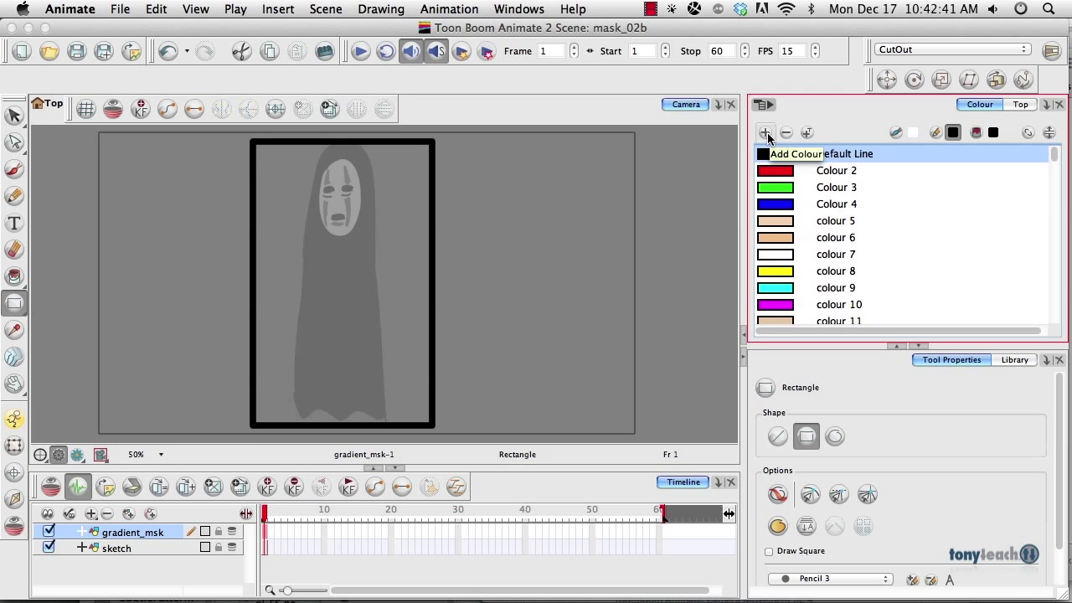
# - Add palette colour fade_gradient as a linear gradient from black to fully transparent alpha
pyautogui.click(764, 132)
pyautogui.write('fade_gradient')
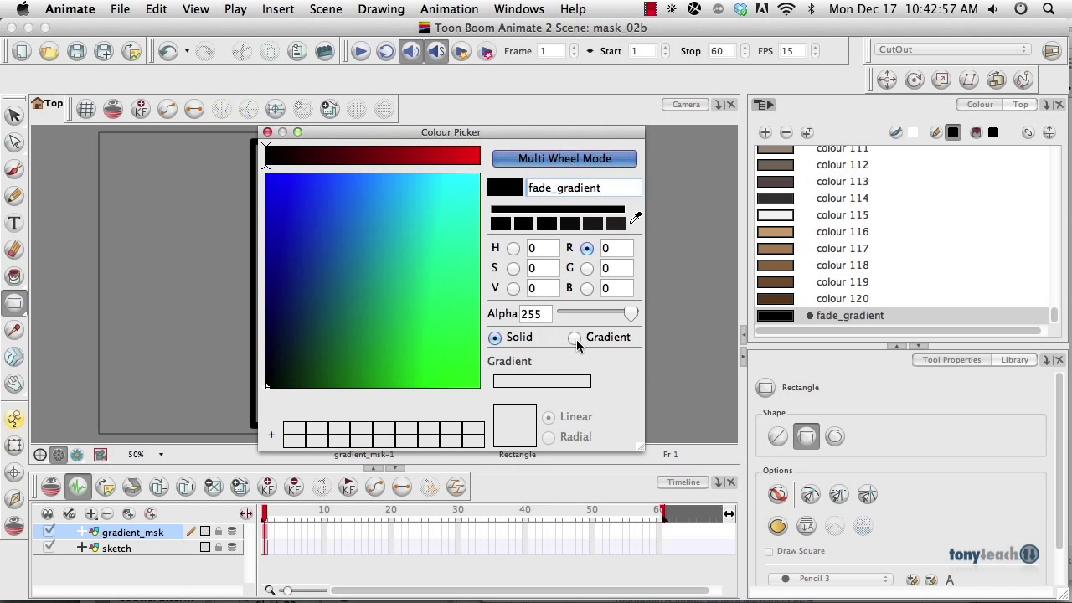
pyautogui.click(574, 337)
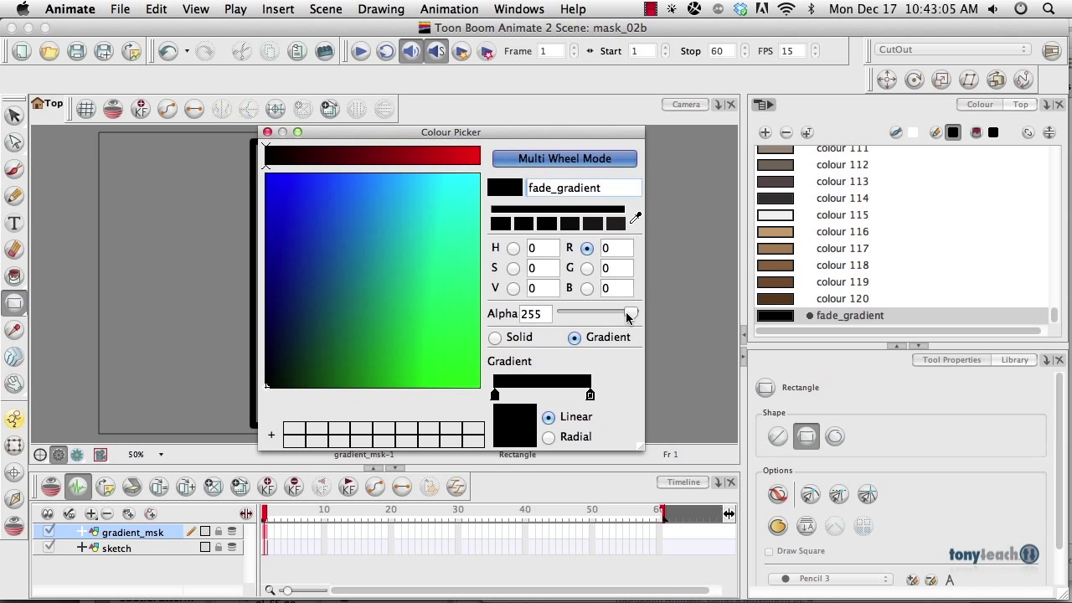
pyautogui.moveTo(626, 315); pyautogui.dragTo(601, 315)
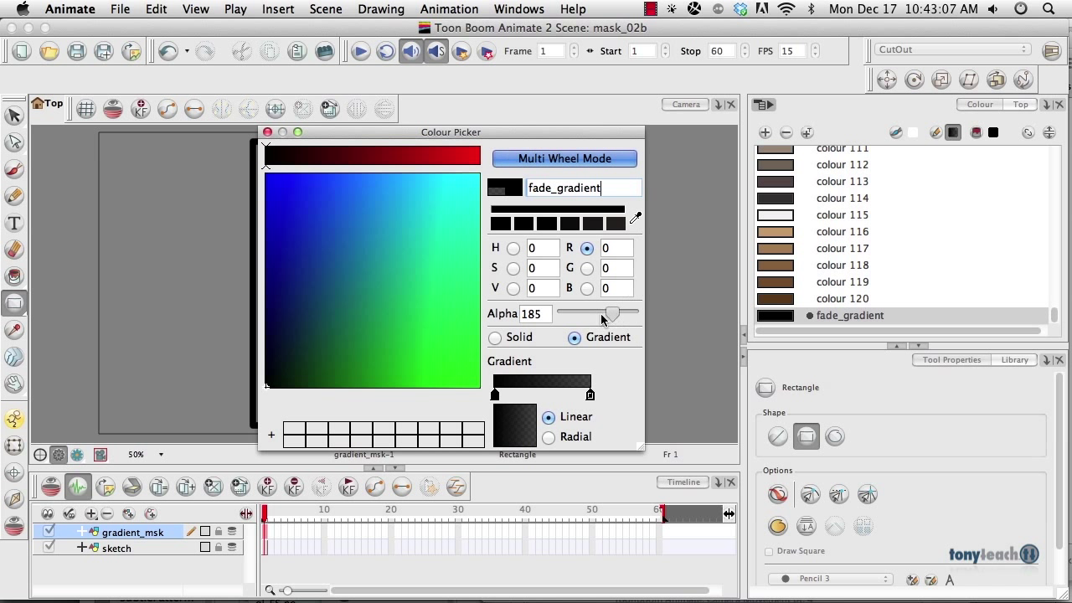
pyautogui.moveTo(611, 313); pyautogui.dragTo(576, 313)
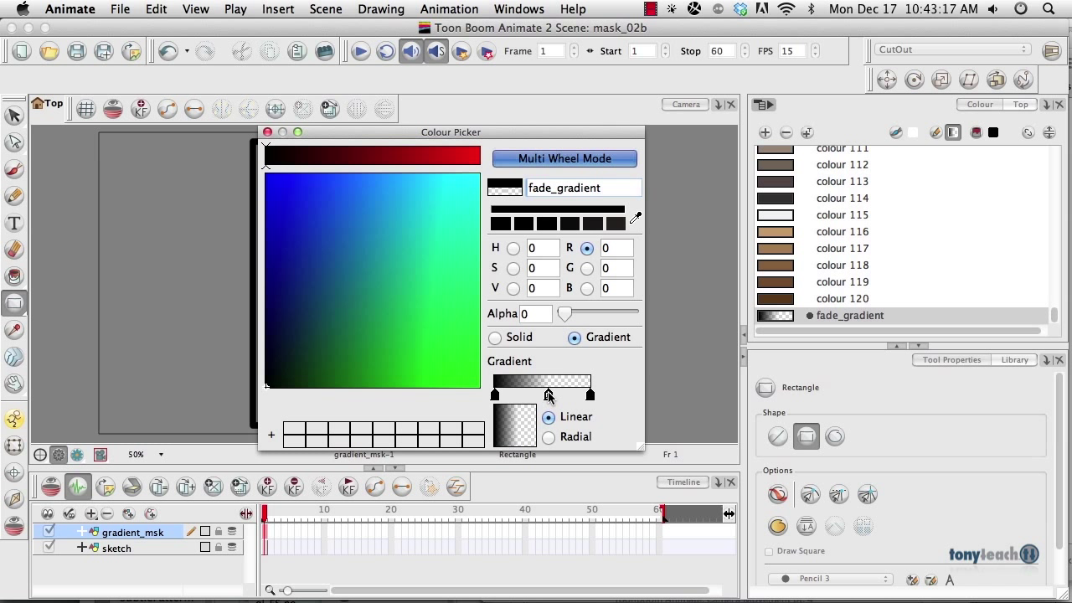
pyautogui.moveTo(565, 313); pyautogui.dragTo(578, 313)
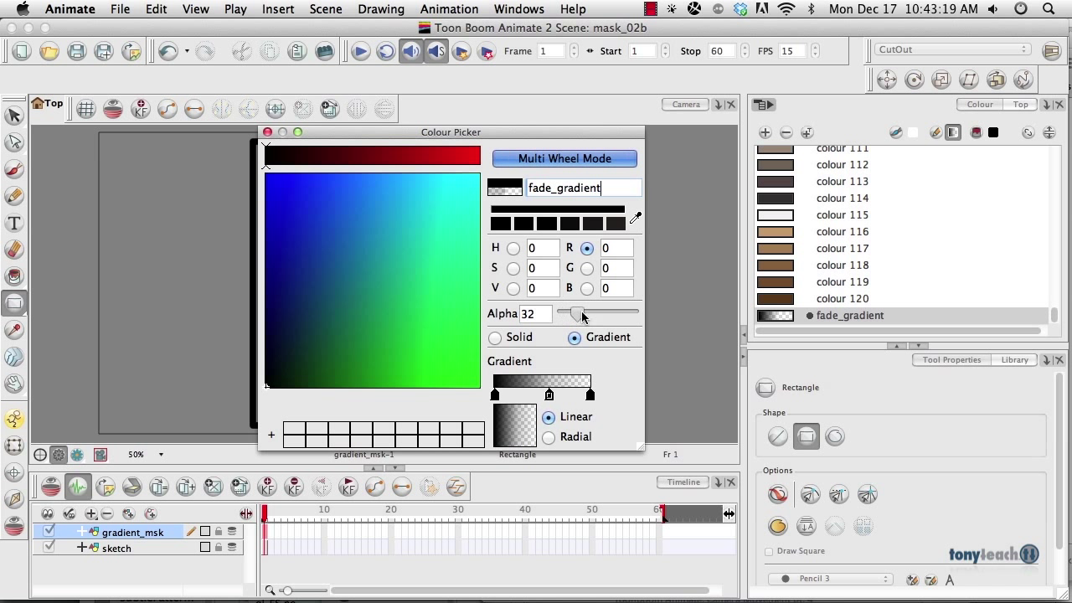
pyautogui.moveTo(576, 313); pyautogui.dragTo(610, 313)
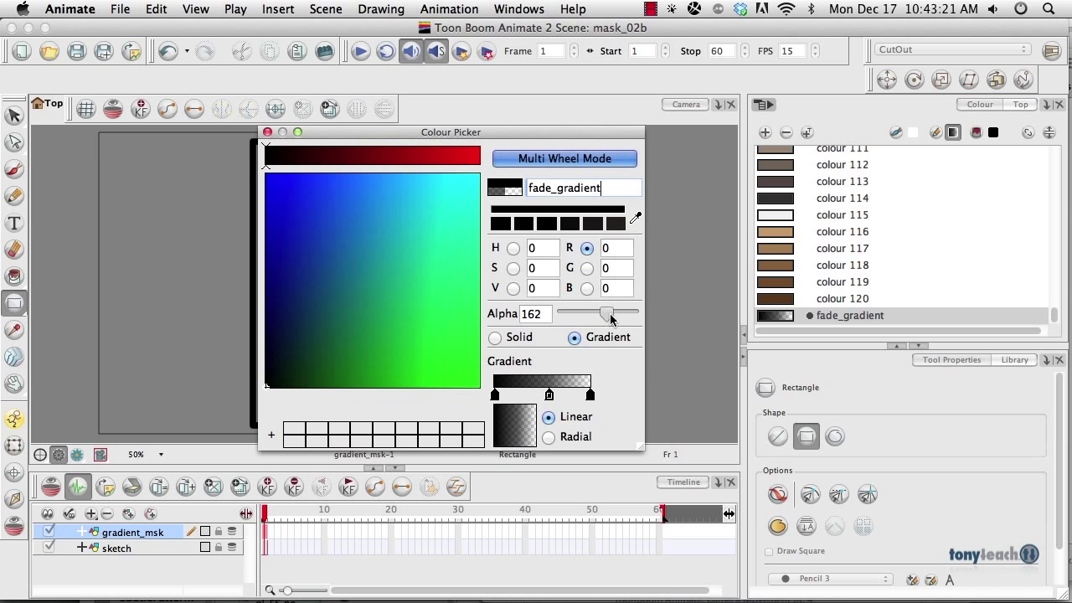
pyautogui.moveTo(606, 313); pyautogui.dragTo(613, 313)
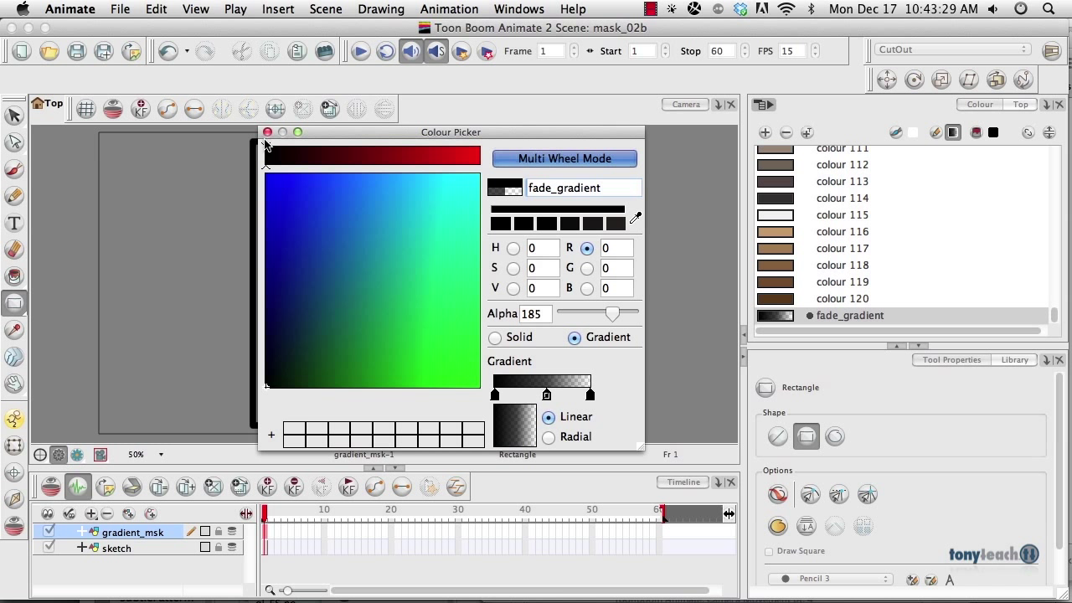
pyautogui.click(268, 131)
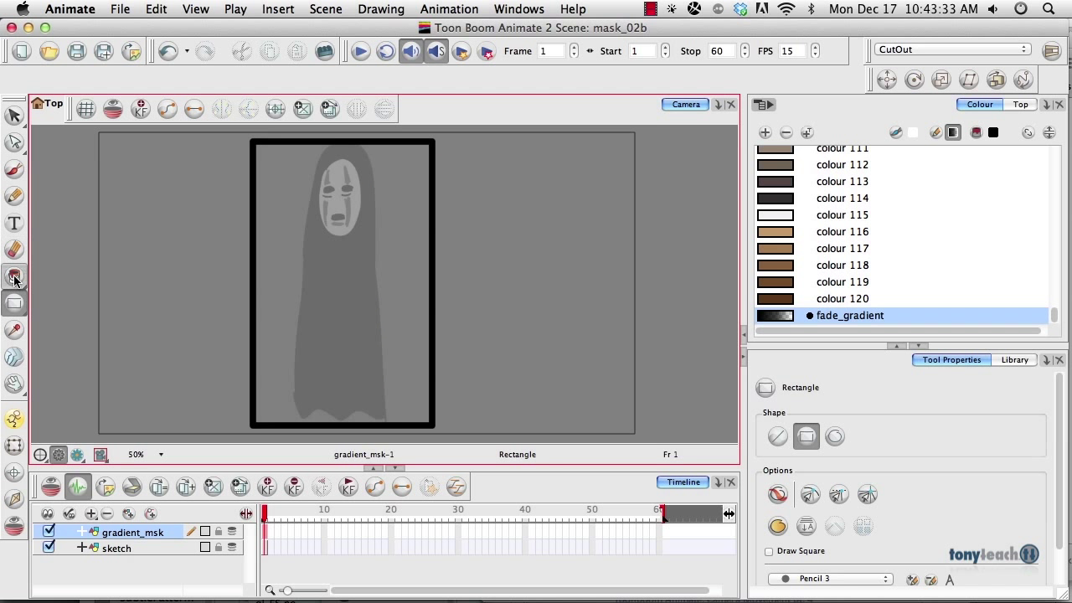
# - Undo the solid black fill and fill the rectangle with fade_gradient using the Paint tool
pyautogui.click(16, 277)
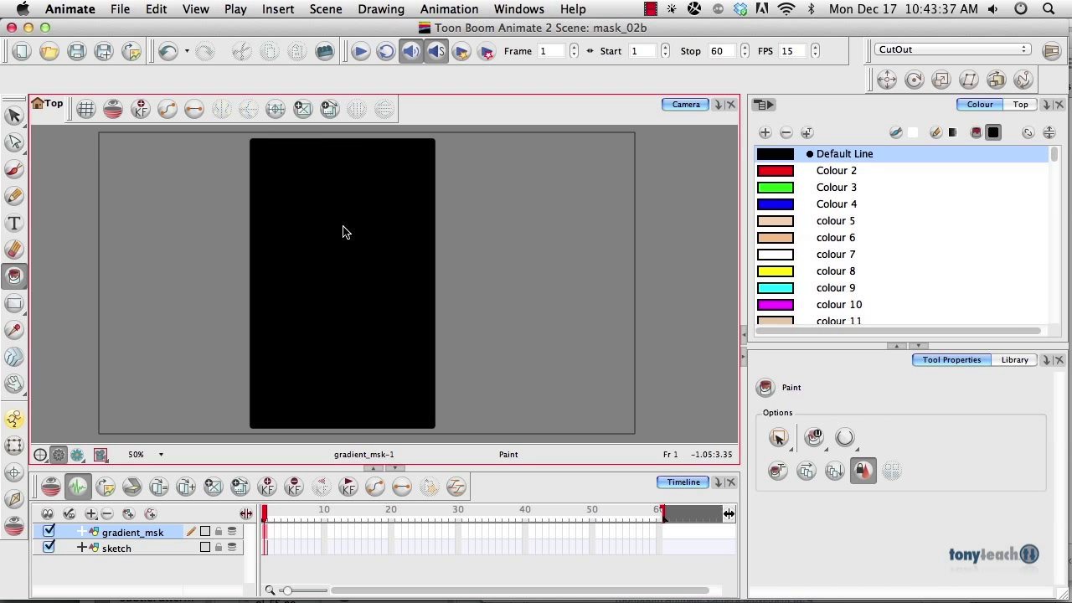
pyautogui.press('cmd+z')
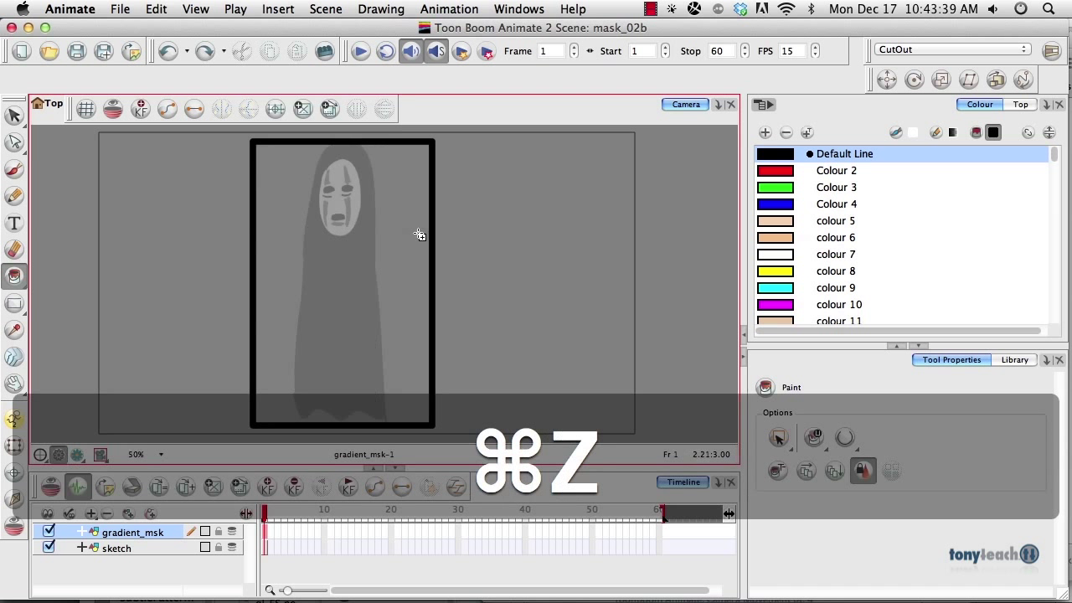
pyautogui.press('cmd+z')
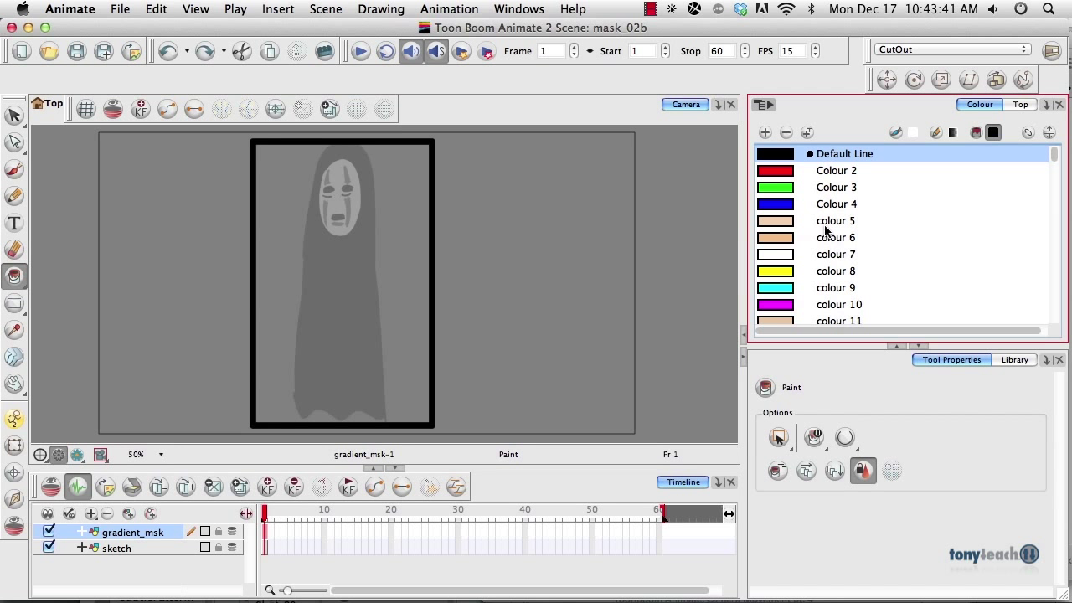
pyautogui.scroll(-3)
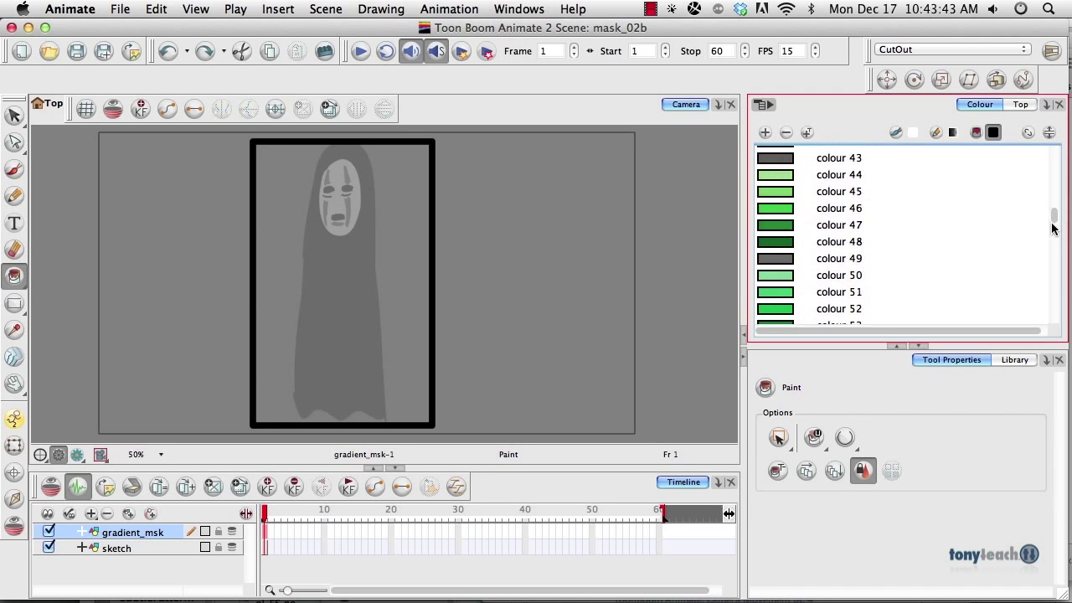
pyautogui.scroll(-3)
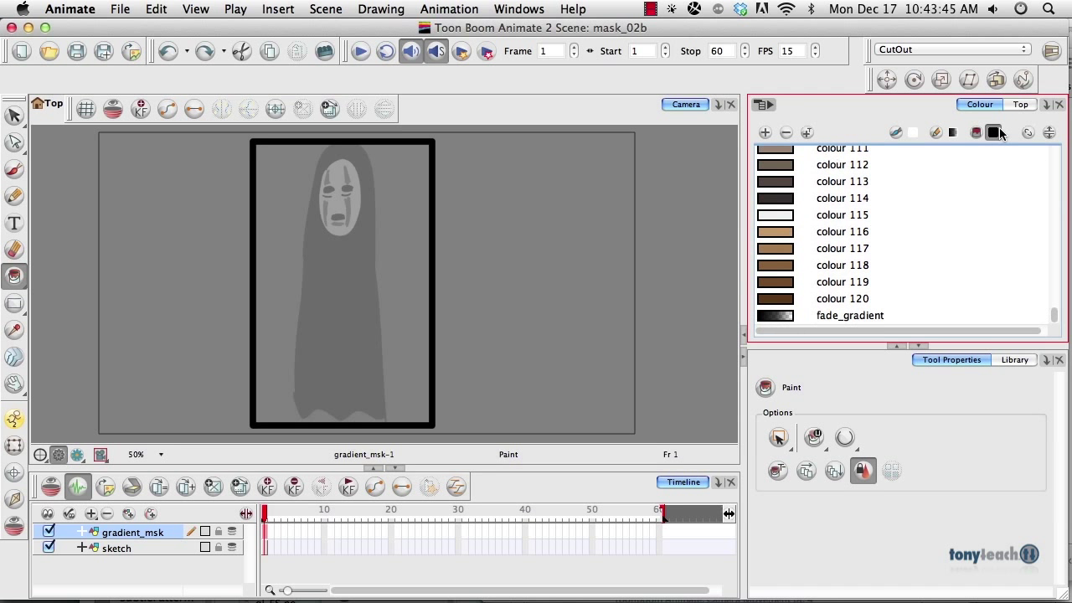
pyautogui.click(840, 315)
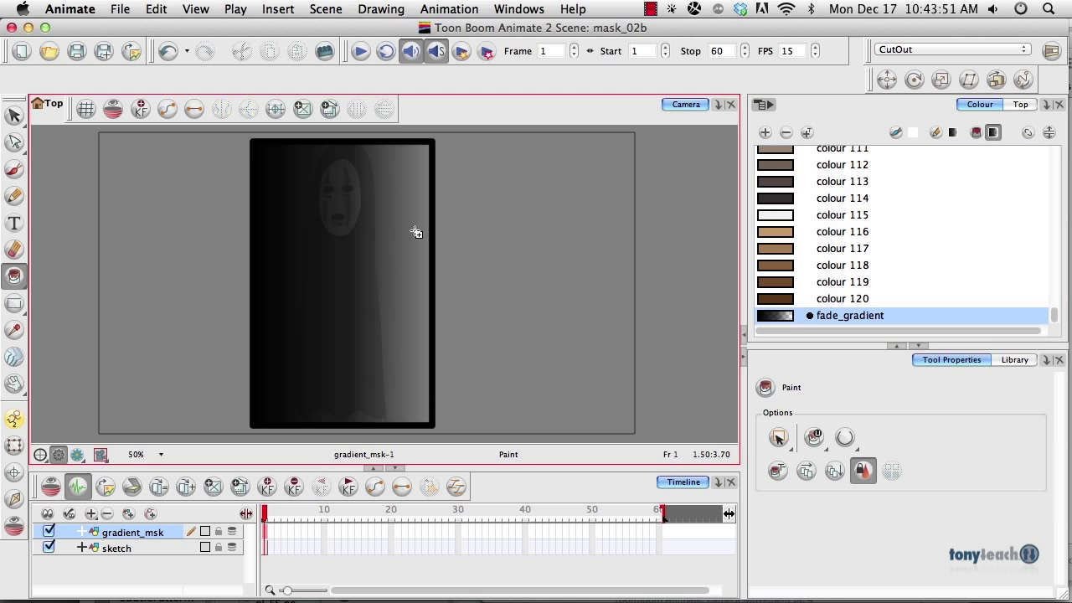
pyautogui.moveTo(342, 172)
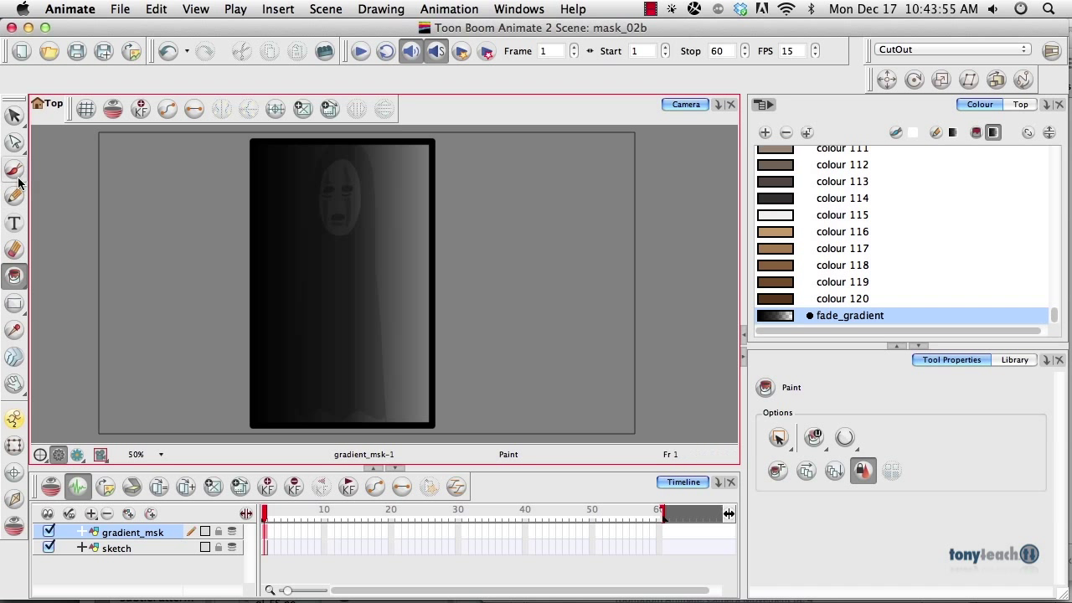
# - With Edit Gradient/Texture, turn the fade vertical: solid black at top fading toward the rectangle bottom
pyautogui.click(13, 142)
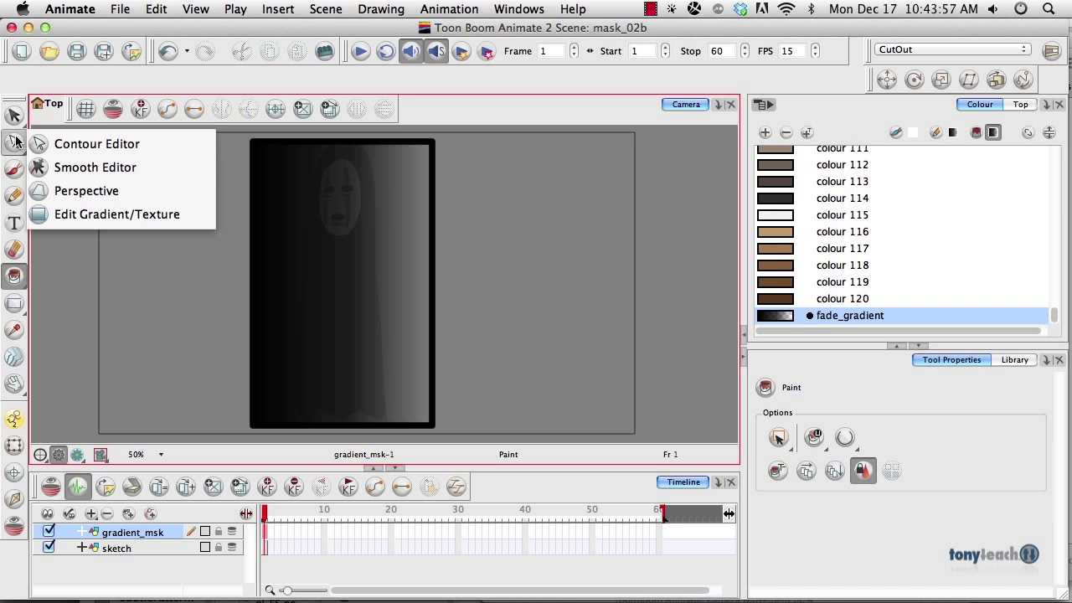
pyautogui.moveTo(109, 214)
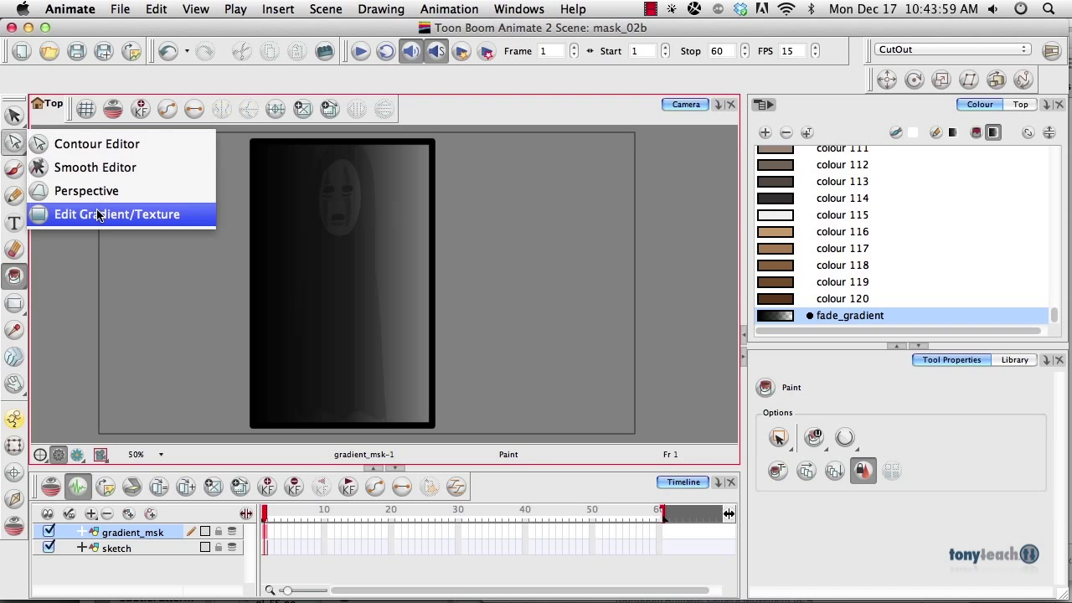
pyautogui.click(117, 214)
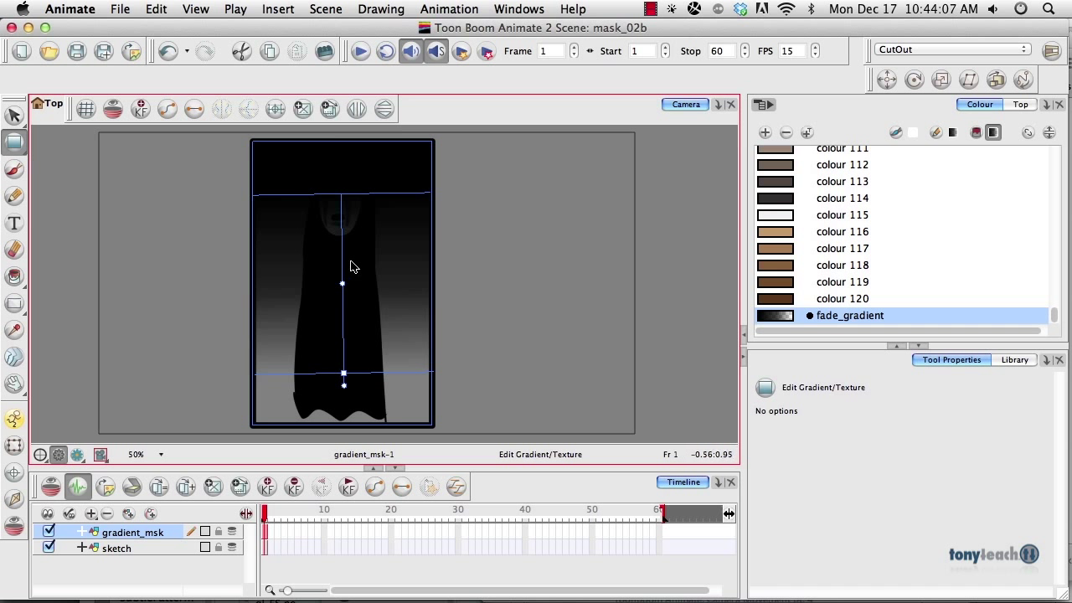
pyautogui.moveTo(341, 283); pyautogui.dragTo(341, 293)
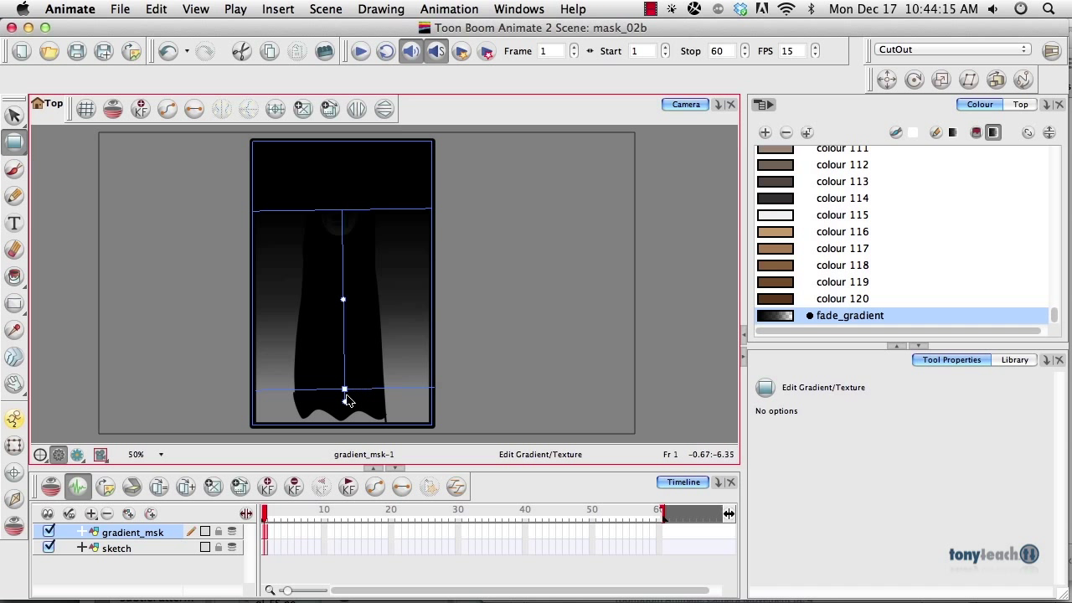
pyautogui.moveTo(343, 399); pyautogui.dragTo(343, 382)
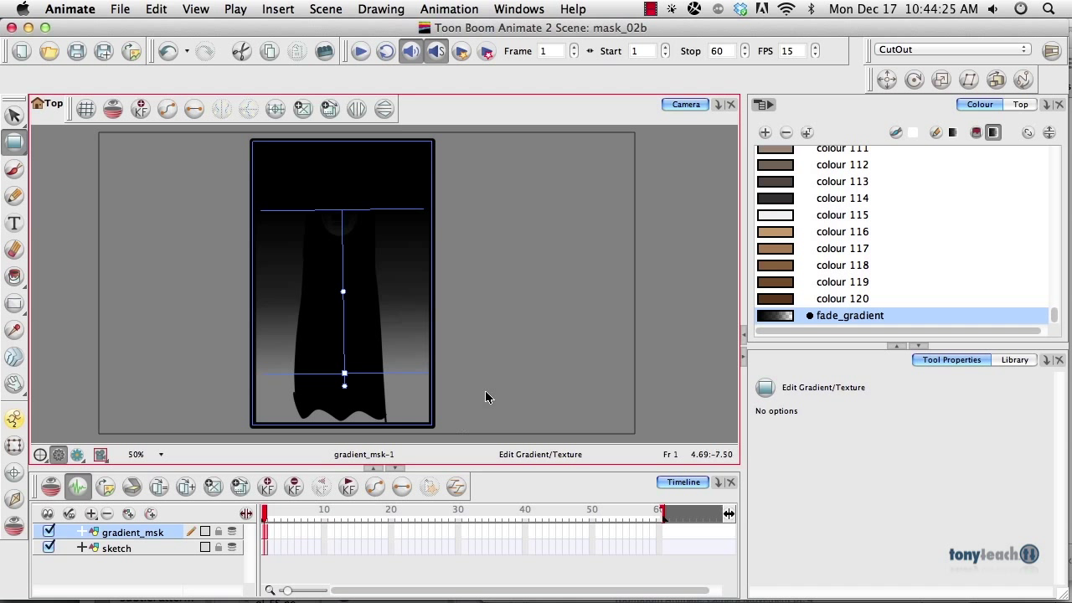
pyautogui.click(13, 114)
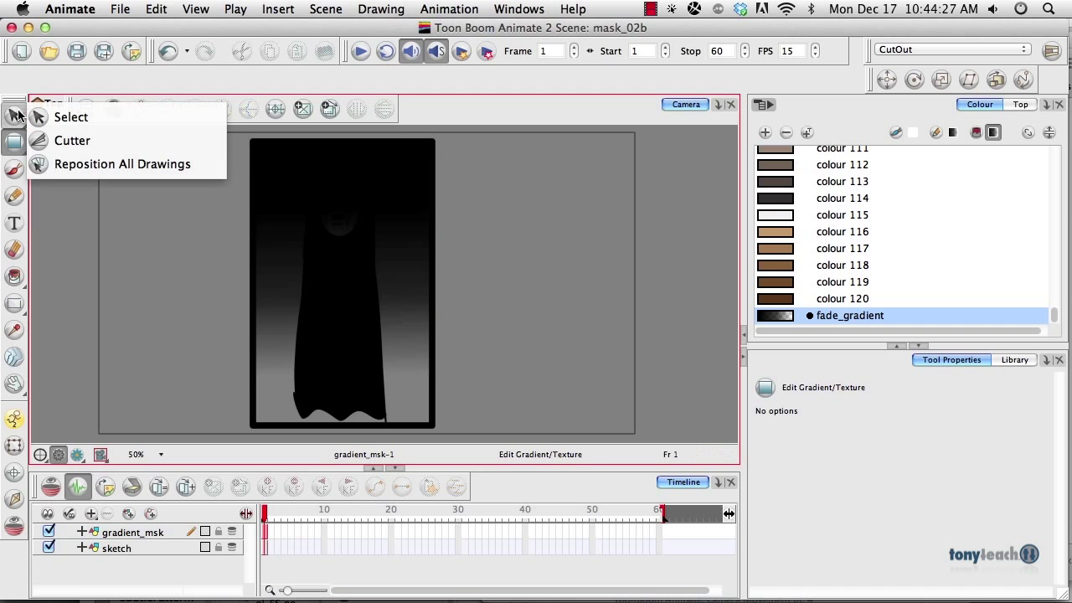
# - Switch back to the plain Select tool from the selection flyout
pyautogui.click(70, 117)
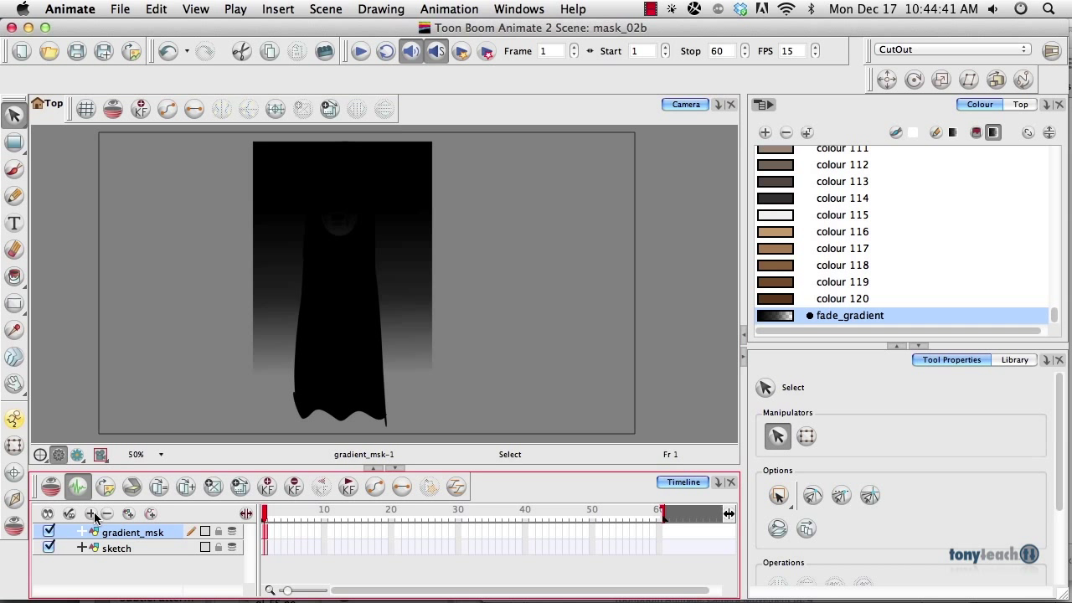
# - Add a Mask layer and nest the sketch and gradient_msk layers beneath it
pyautogui.click(80, 512)
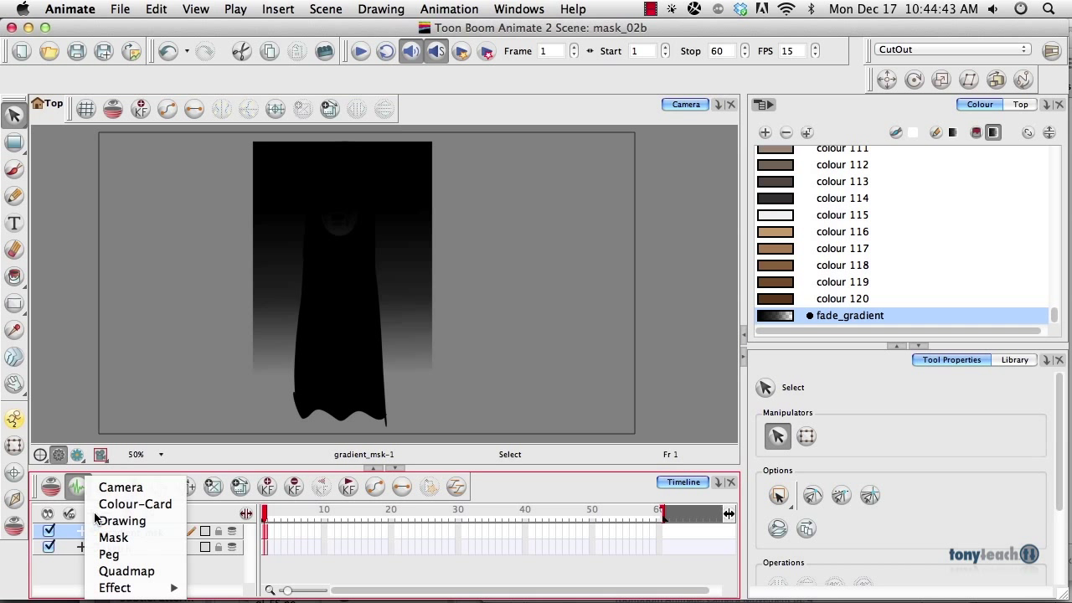
pyautogui.click(113, 536)
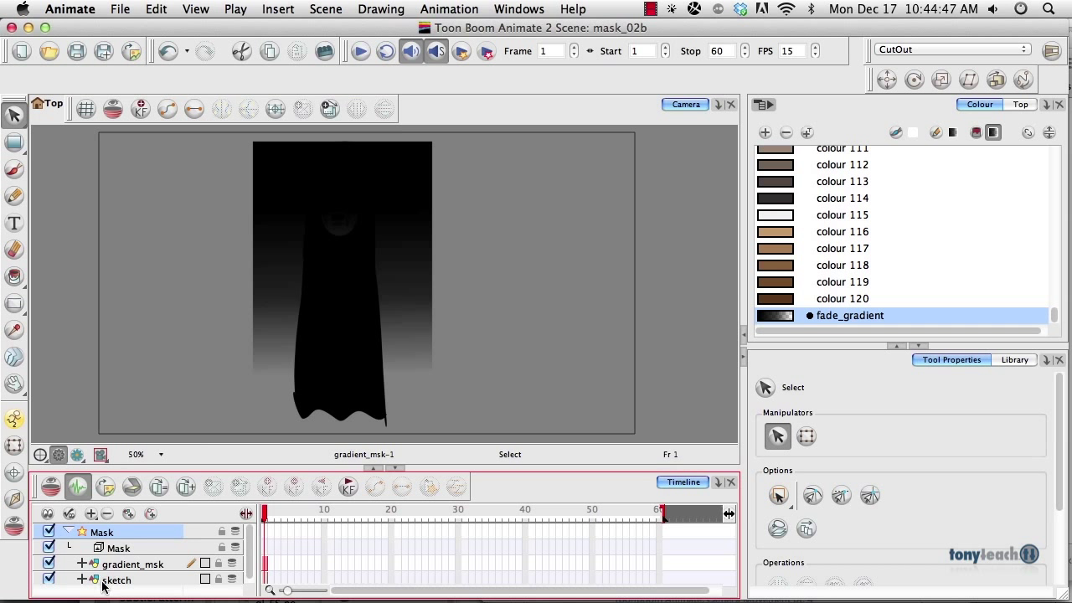
pyautogui.click(116, 580)
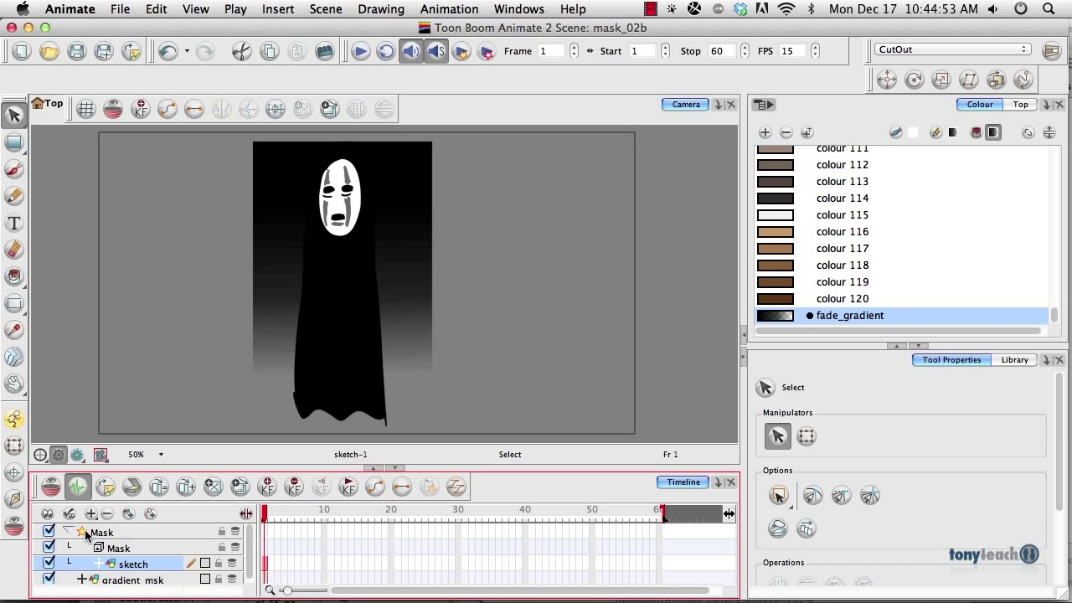
pyautogui.click(134, 562)
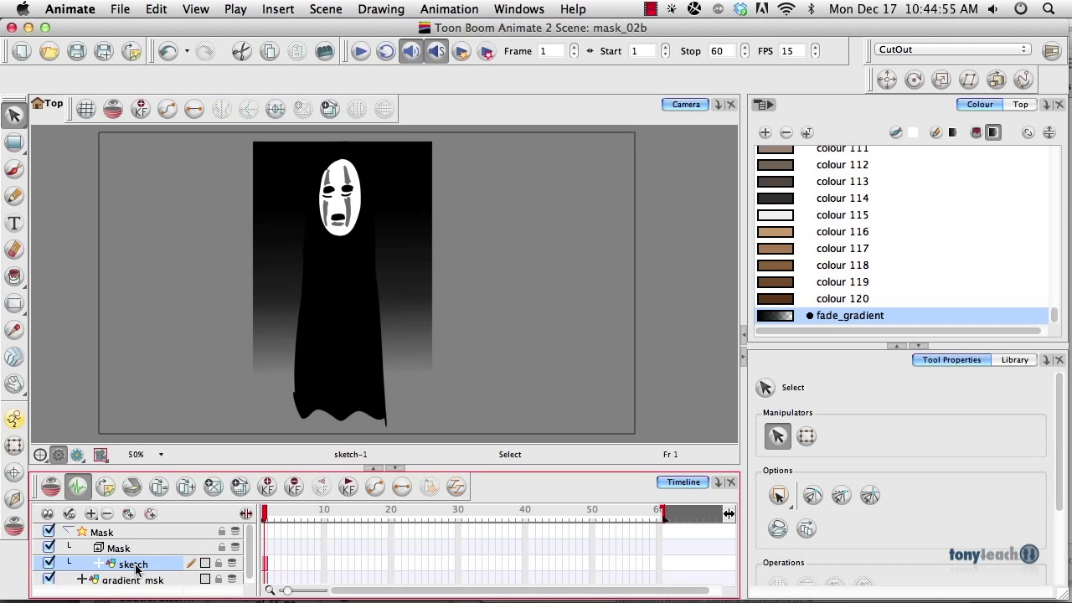
pyautogui.click(132, 579)
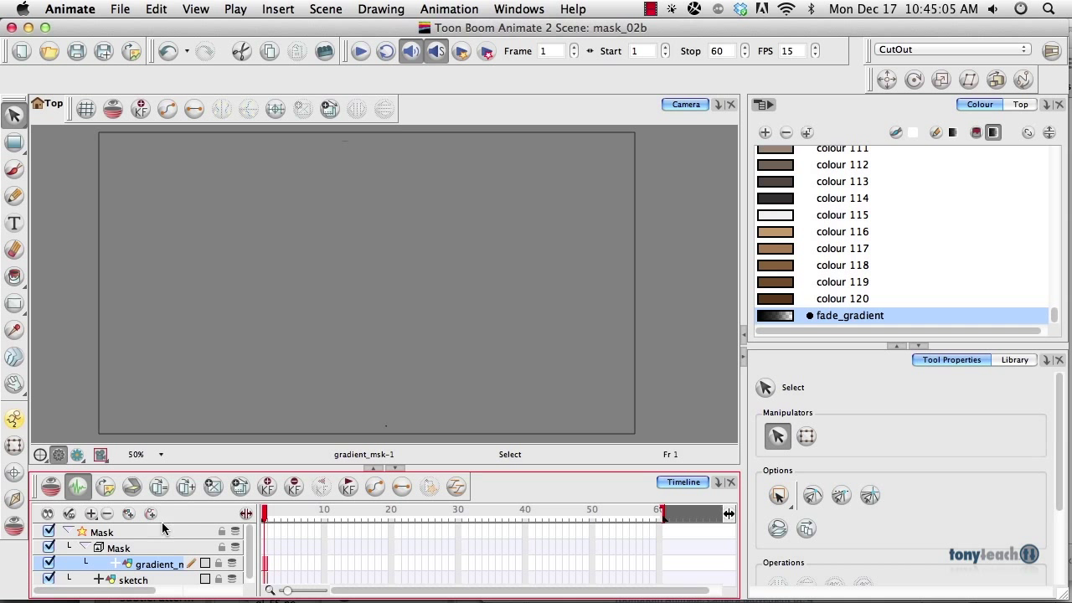
pyautogui.moveTo(176, 420)
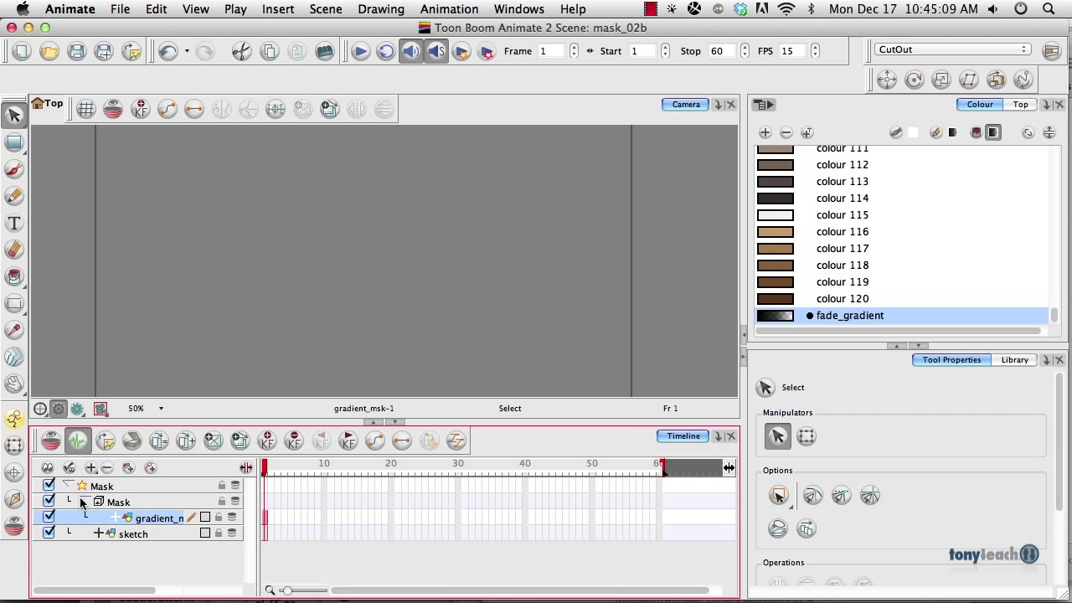
# - Set the Mask layer to Inverted in its Layer Properties so the figure reappears
pyautogui.doubleClick(102, 486)
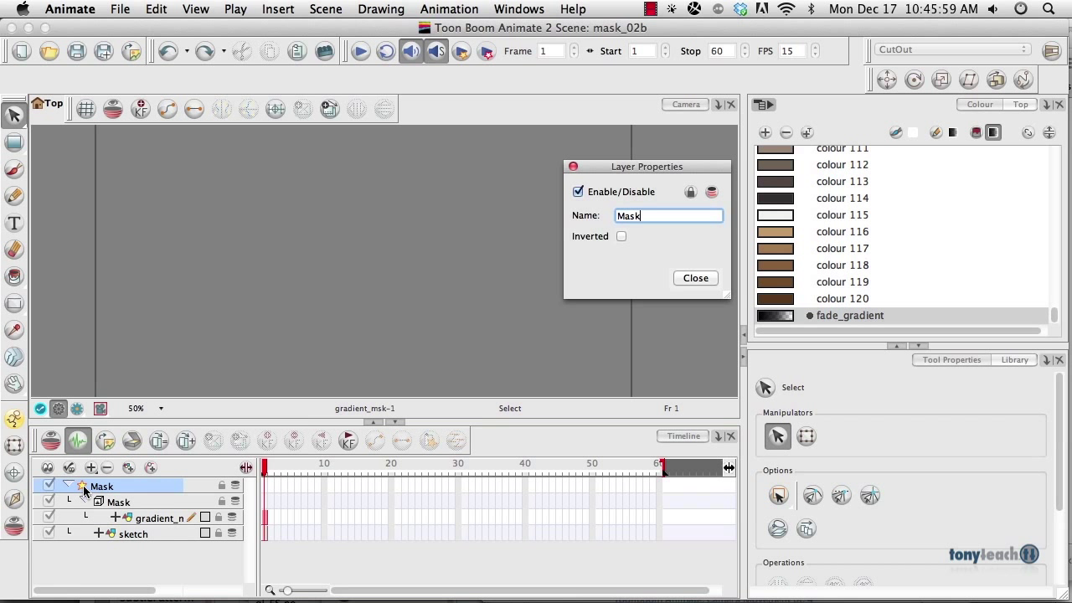
pyautogui.click(621, 236)
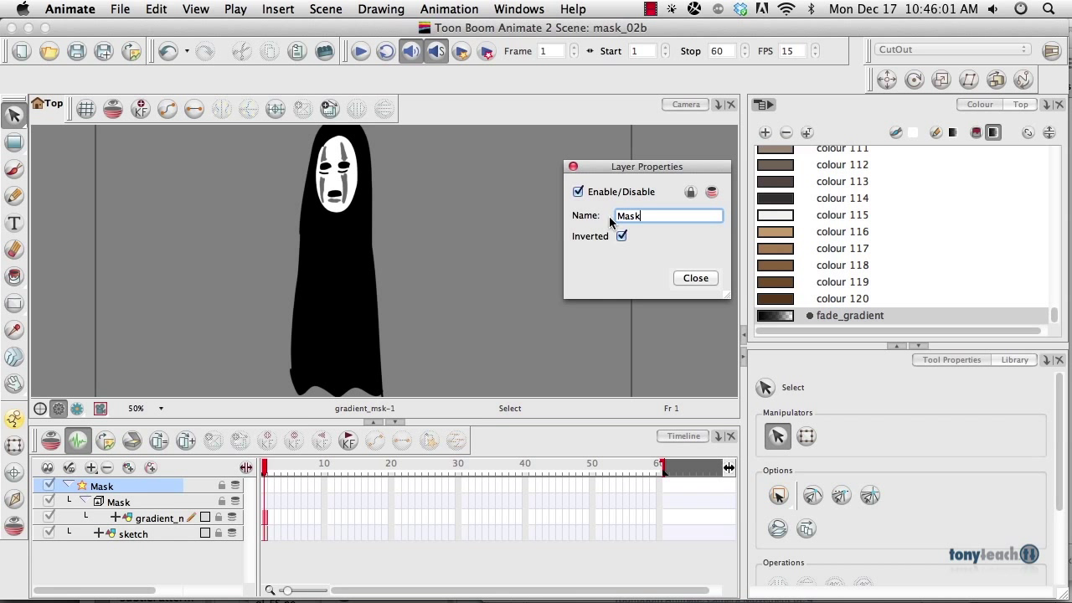
pyautogui.click(695, 278)
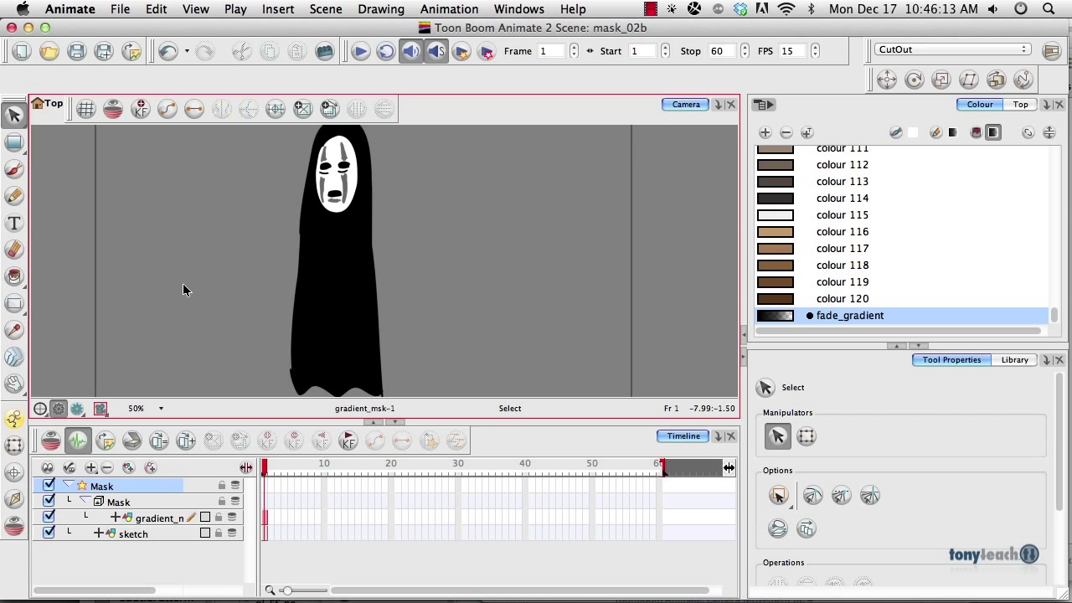
pyautogui.moveTo(633, 262)
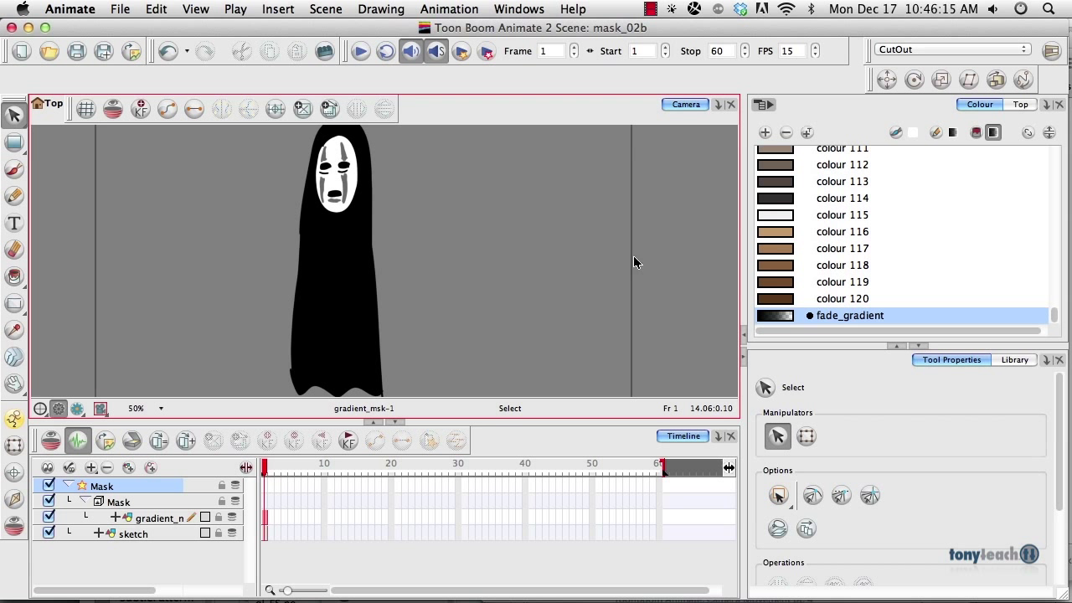
pyautogui.moveTo(469, 273)
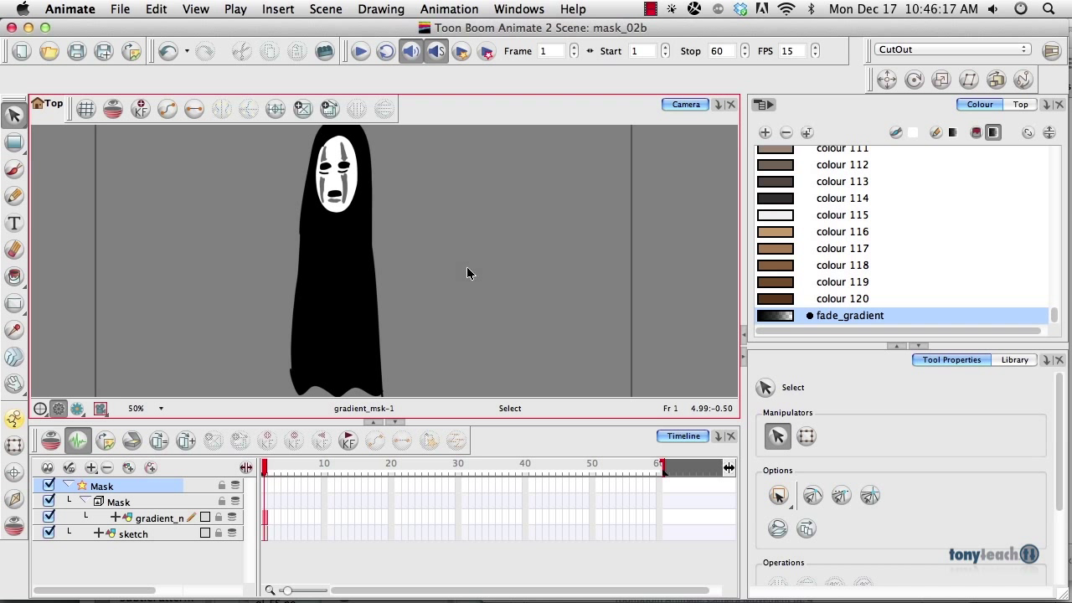
pyautogui.moveTo(332, 308)
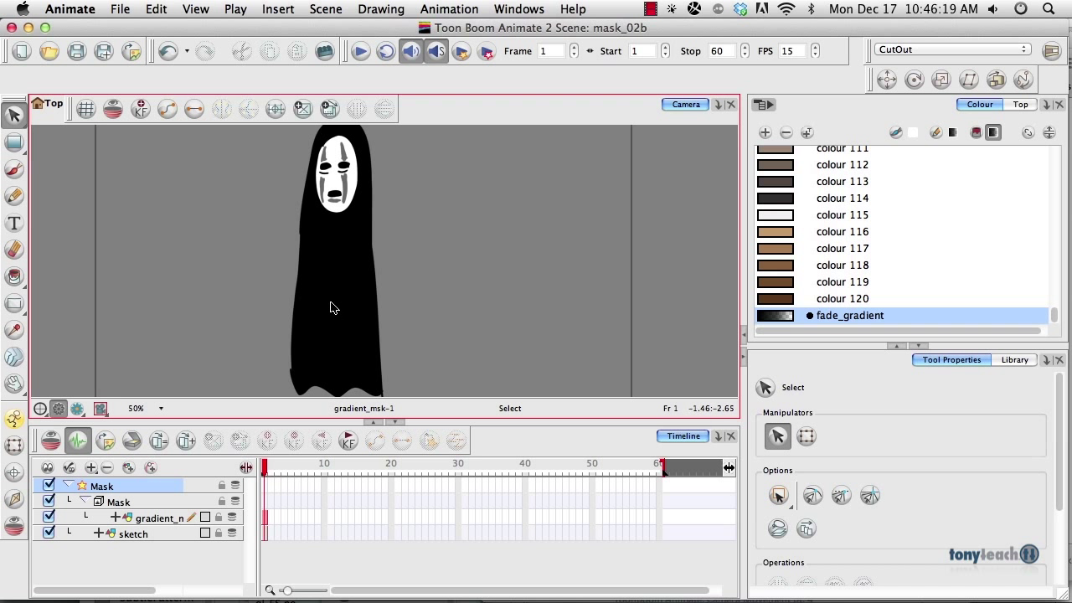
pyautogui.moveTo(362, 277)
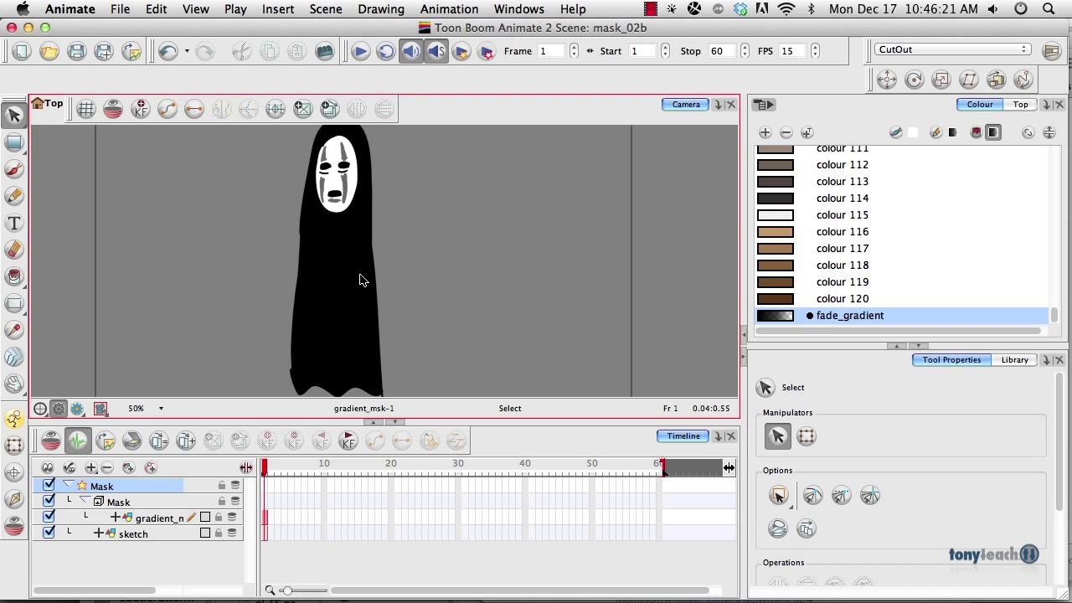
pyautogui.moveTo(302, 350)
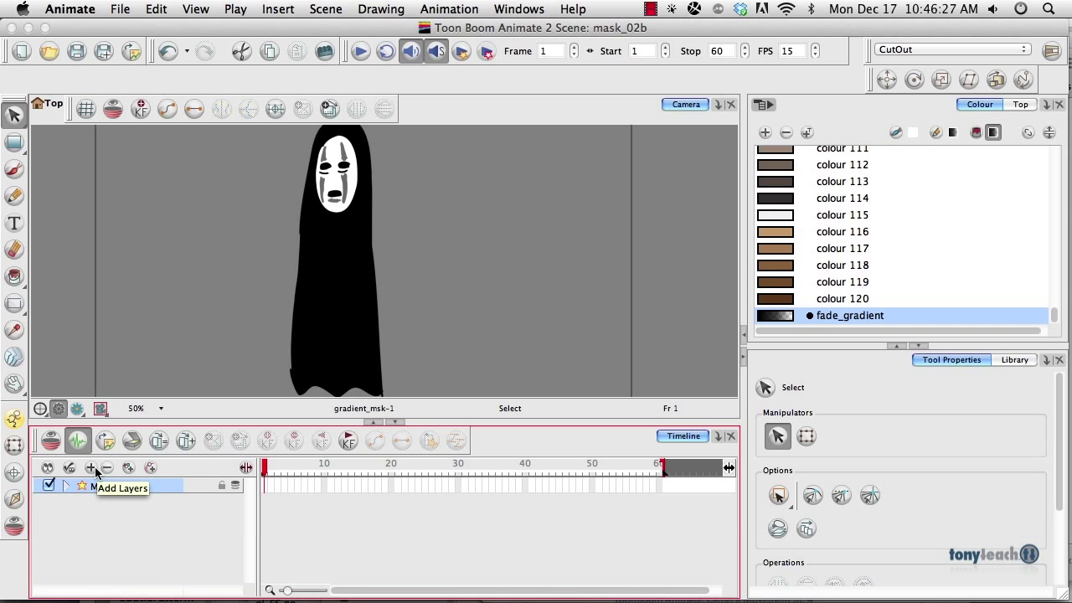
# - Add a Colour-Card layer as a white background behind the masked figure
pyautogui.click(92, 468)
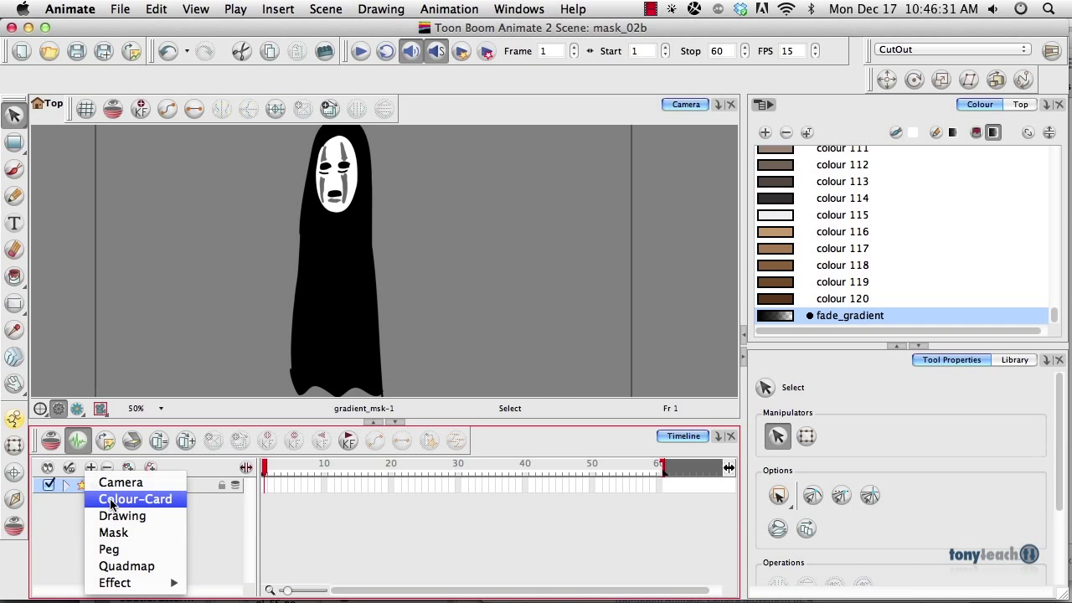
pyautogui.click(136, 499)
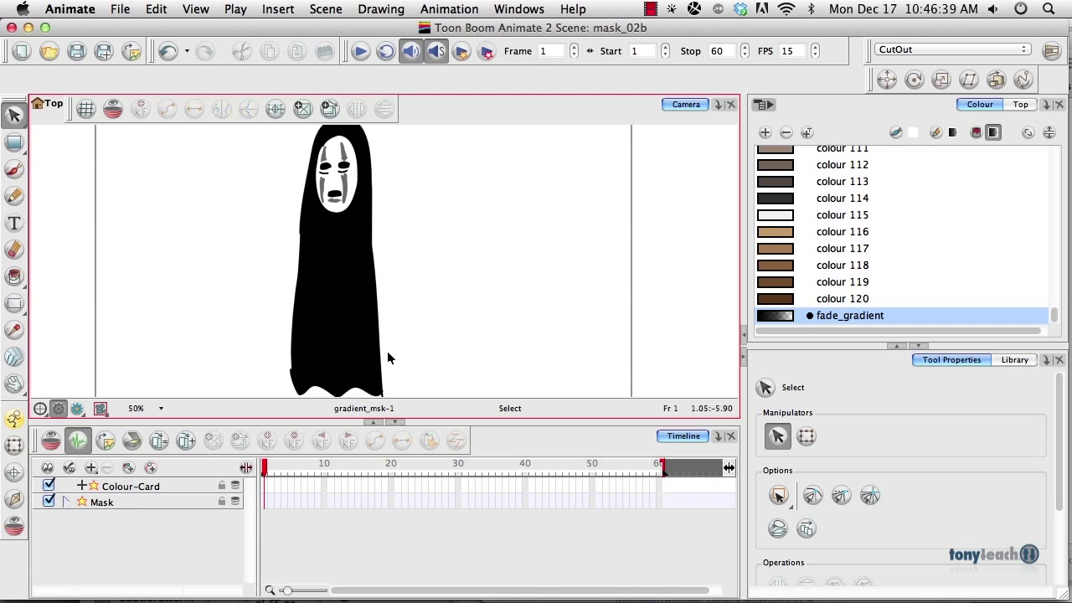
pyautogui.moveTo(292, 419)
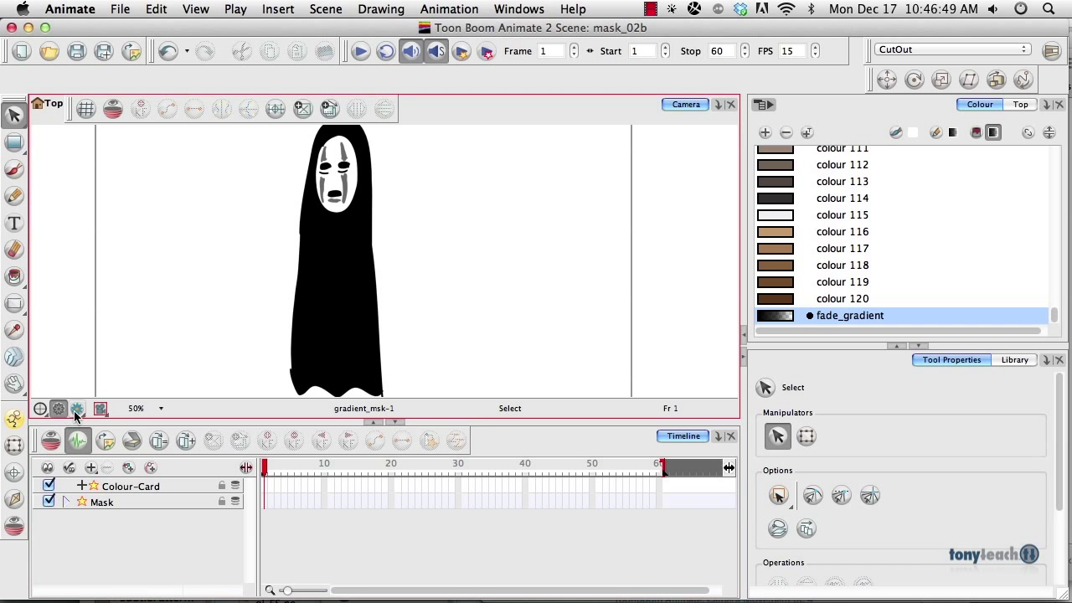
pyautogui.moveTo(77, 408)
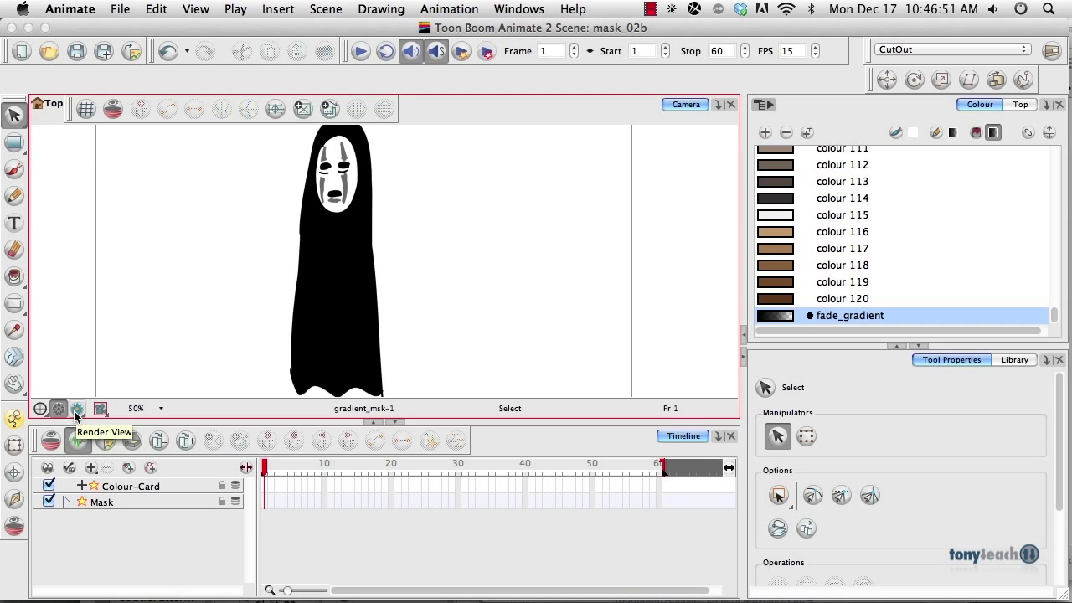
# - Switch to Render View to preview the figure fading to transparency over white
pyautogui.click(77, 409)
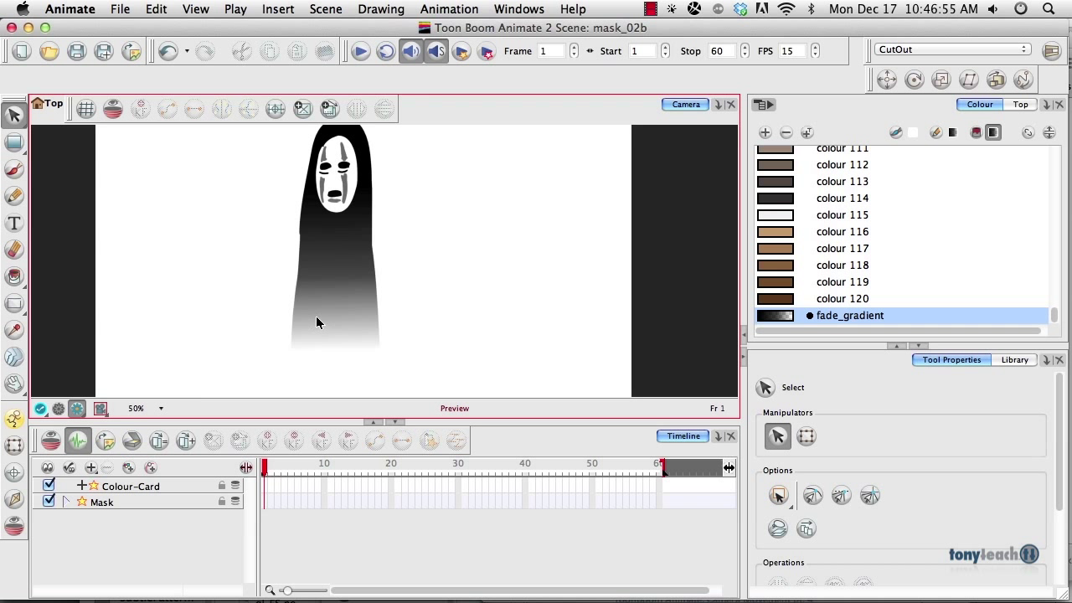
pyautogui.moveTo(352, 234)
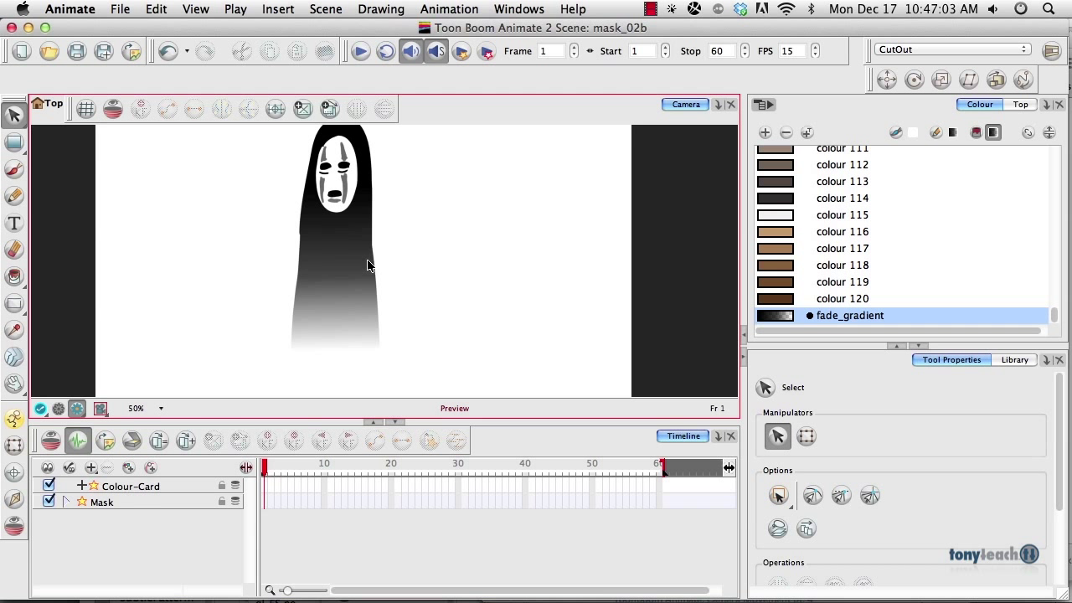
pyautogui.moveTo(370, 300)
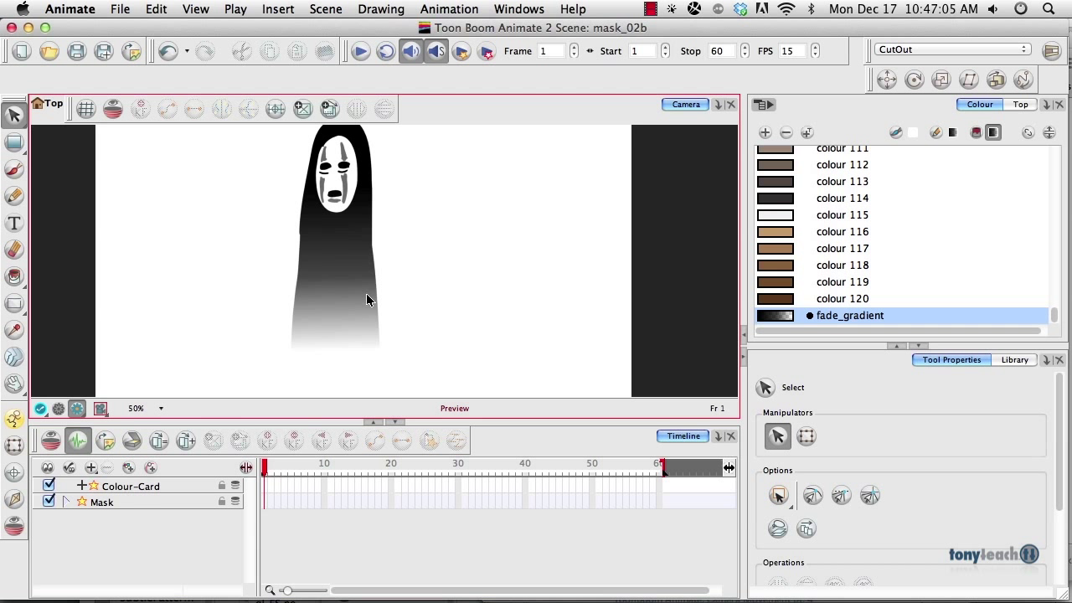
pyautogui.moveTo(422, 308)
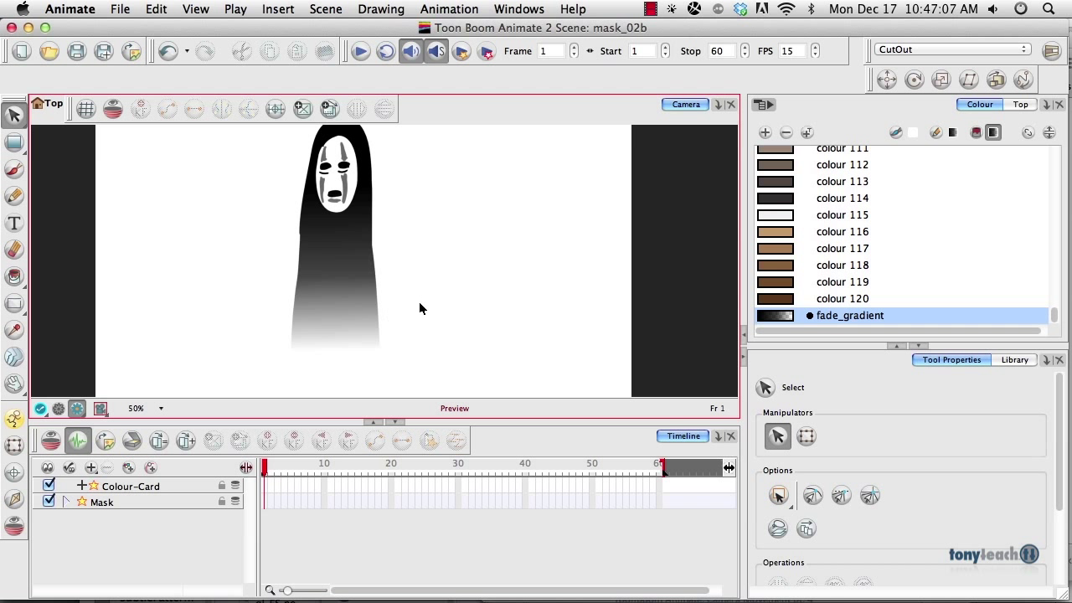
pyautogui.moveTo(355, 271)
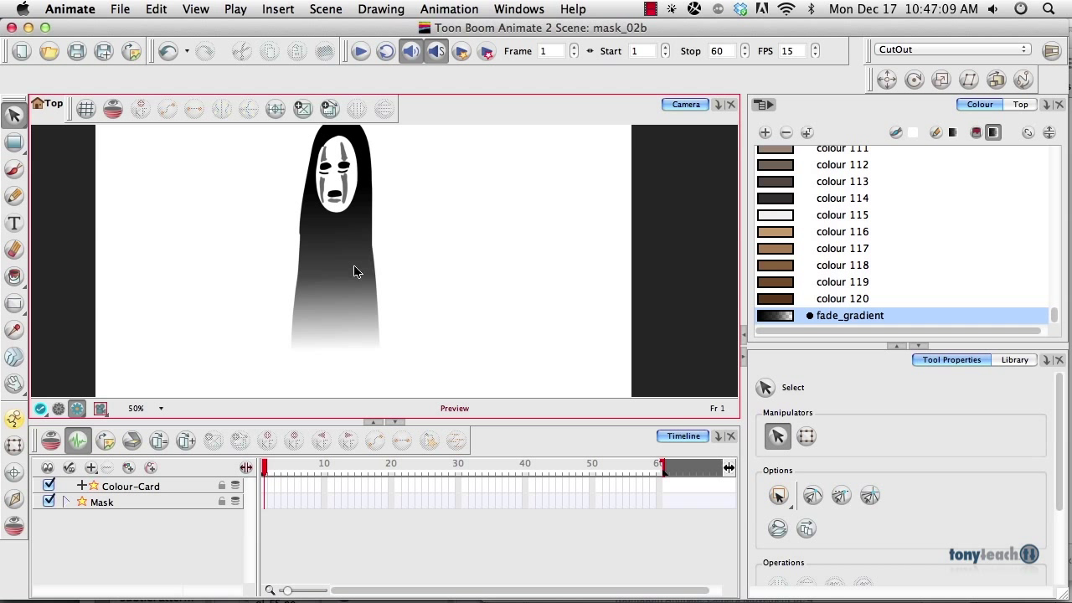
pyautogui.moveTo(358, 250)
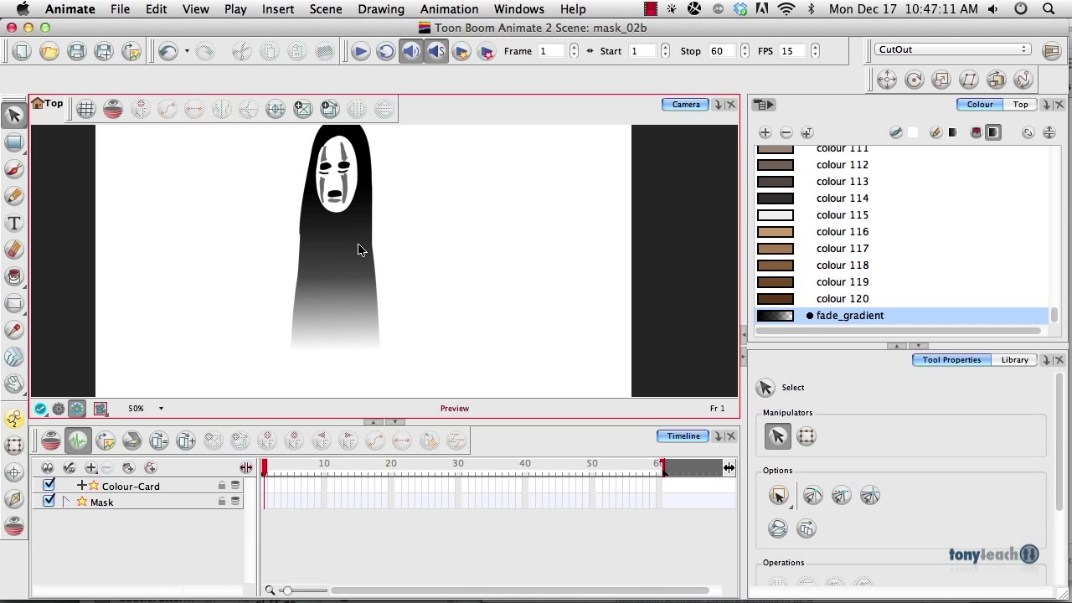